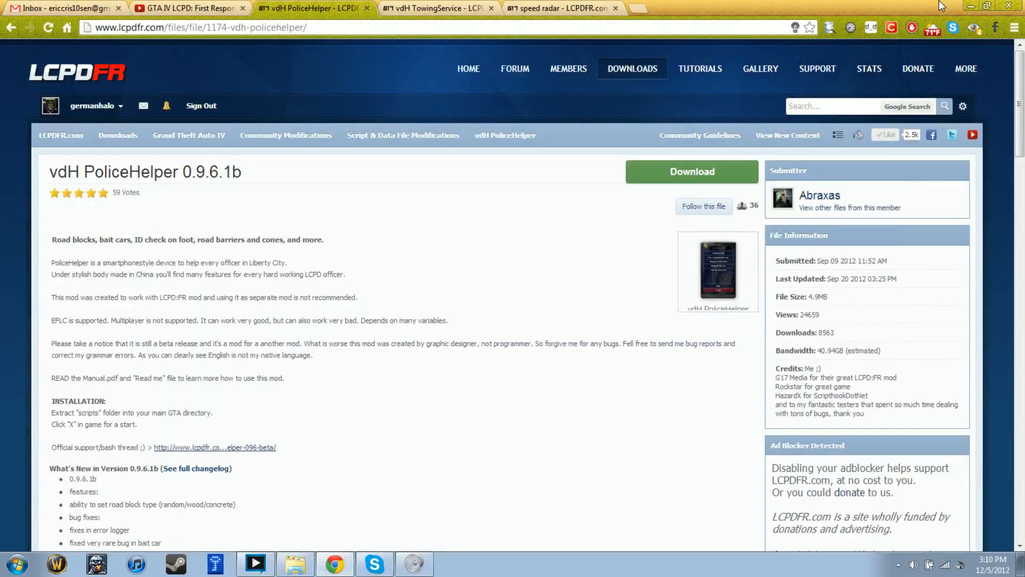
mouse_move(602, 279)
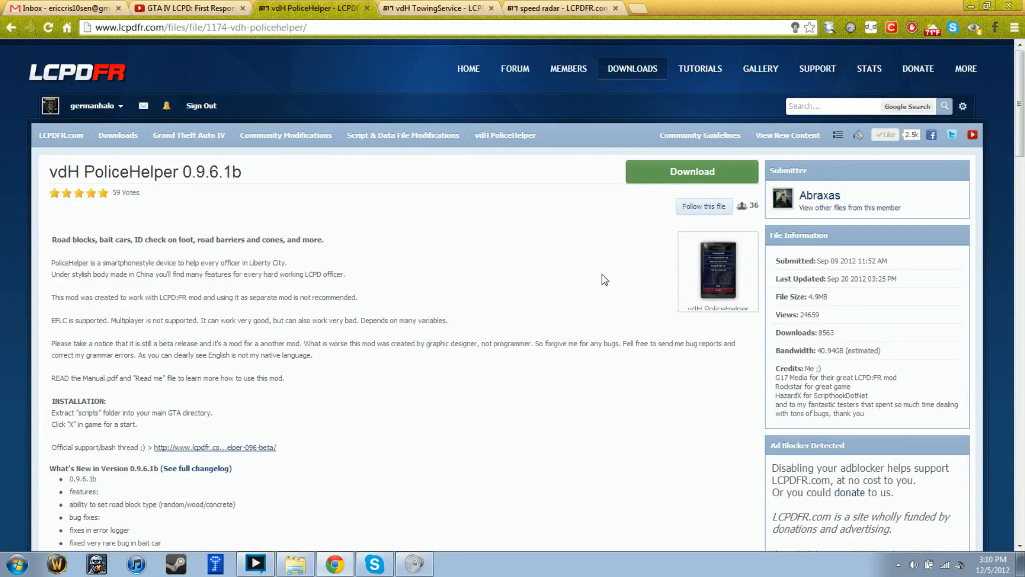
mouse_move(404, 293)
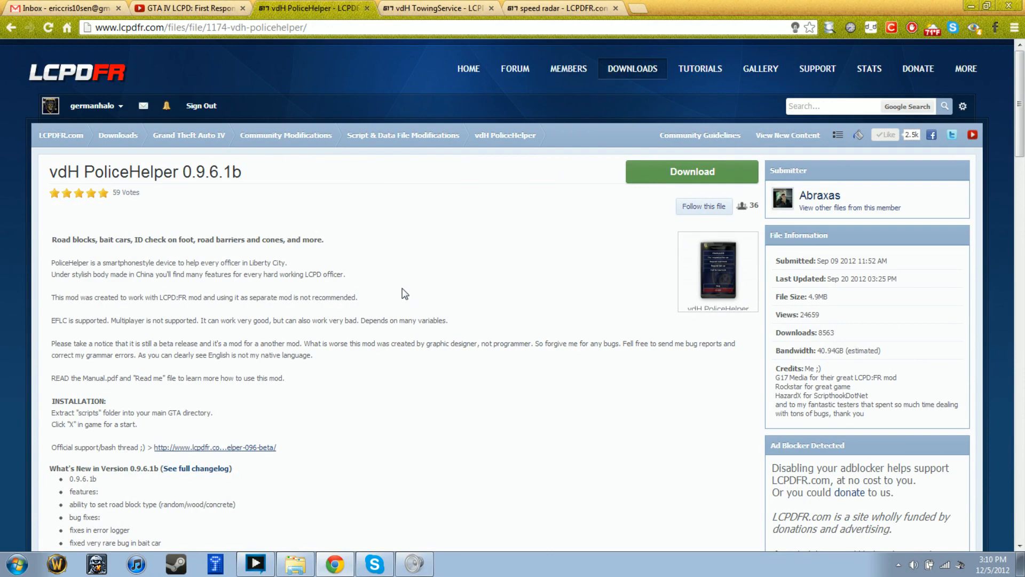
mouse_move(272, 184)
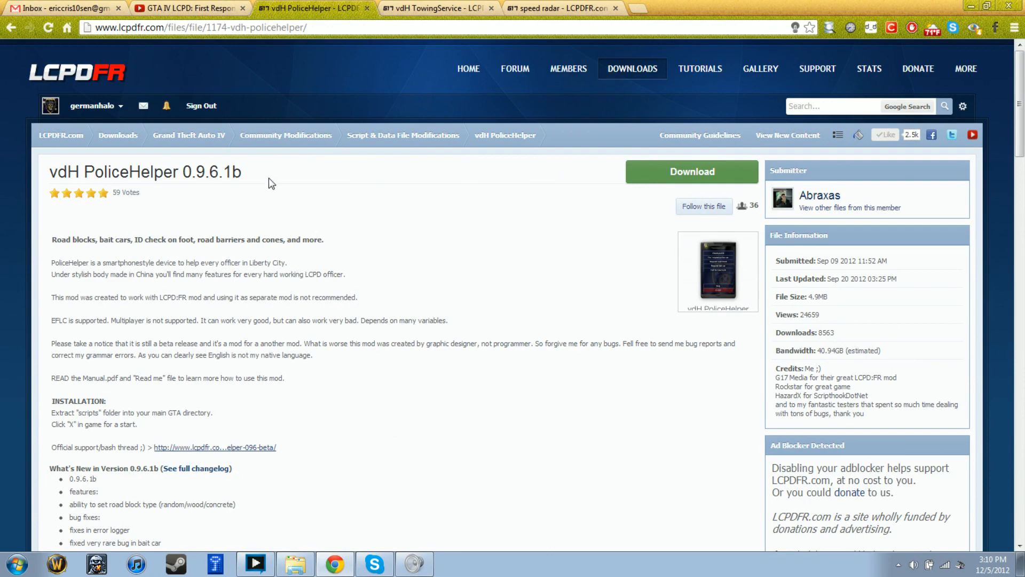
mouse_move(413, 69)
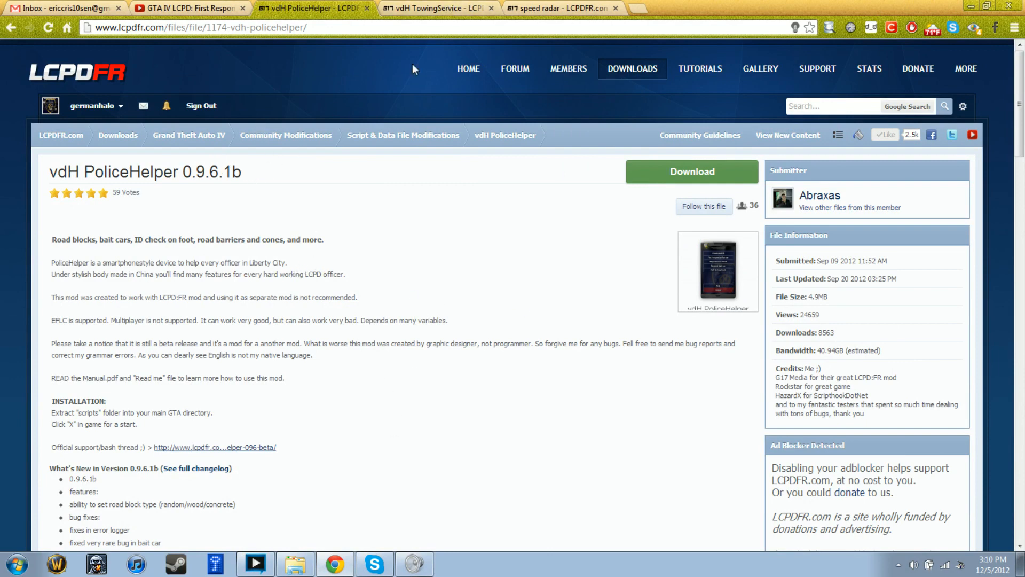
Browse the PoliceHelper, TowingService and speed radar pages, dismiss the update popup, close Gmail
click(436, 8)
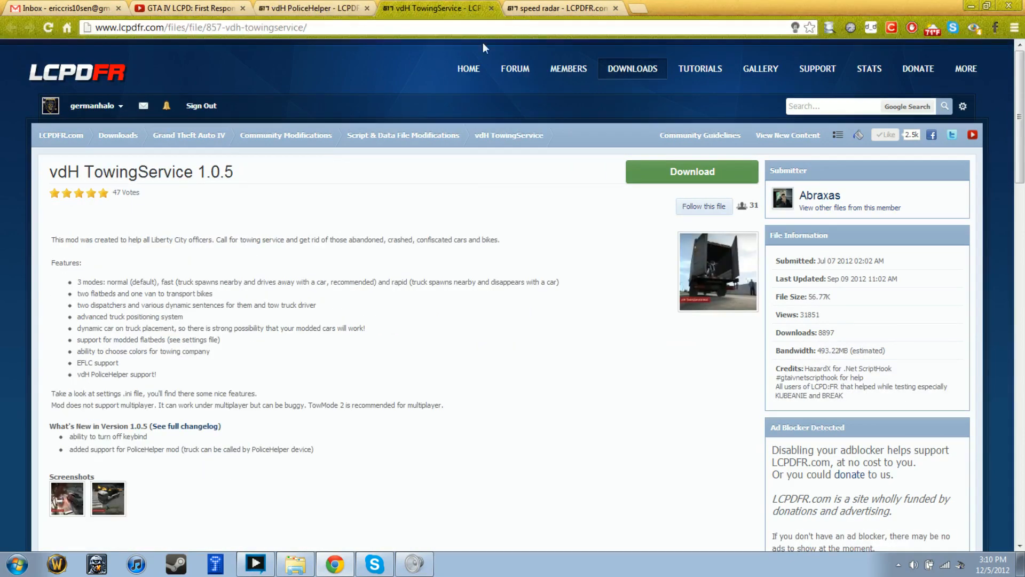
click(559, 8)
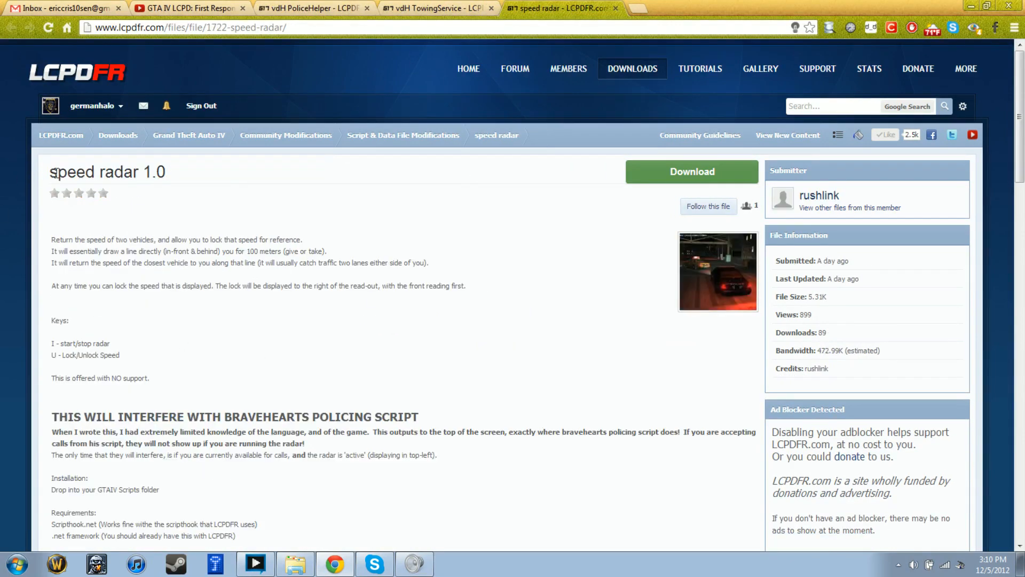
click(308, 8)
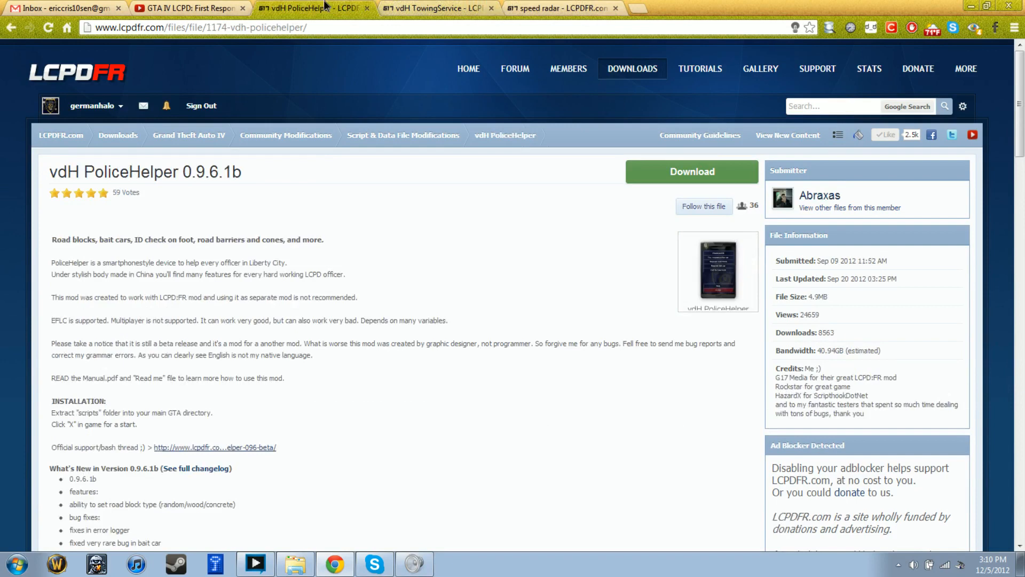
mouse_move(417, 306)
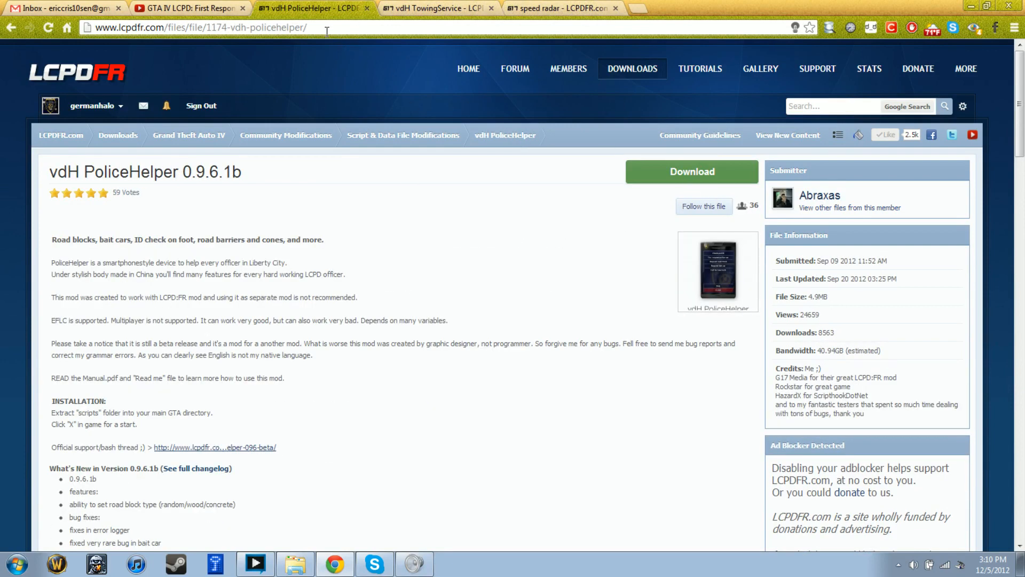
click(438, 8)
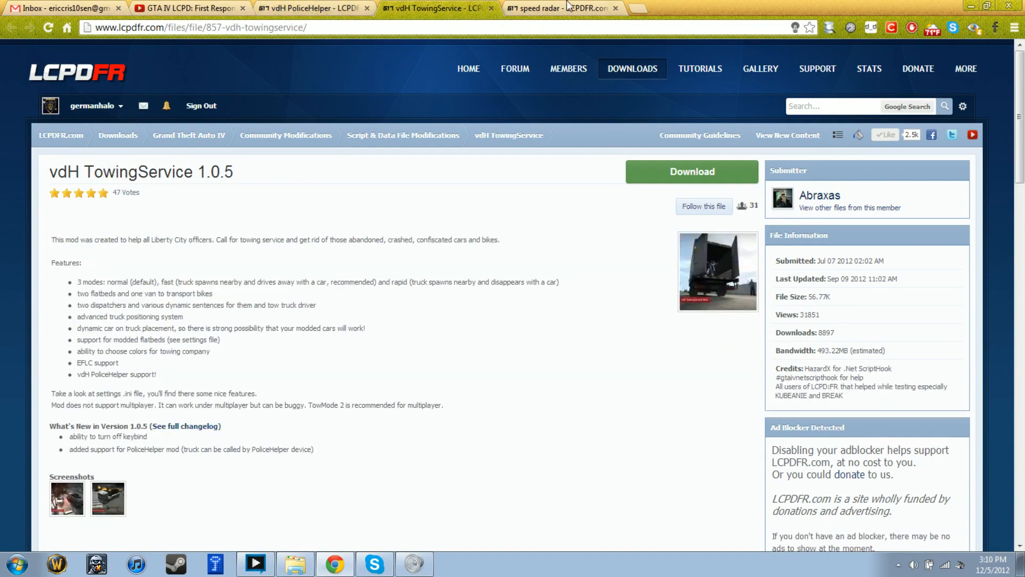
click(308, 8)
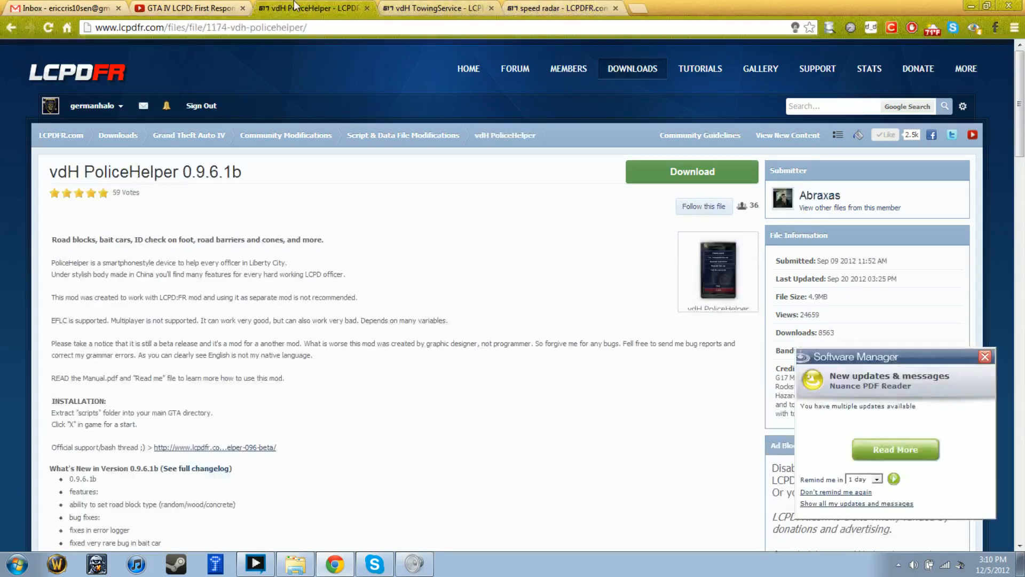
click(985, 356)
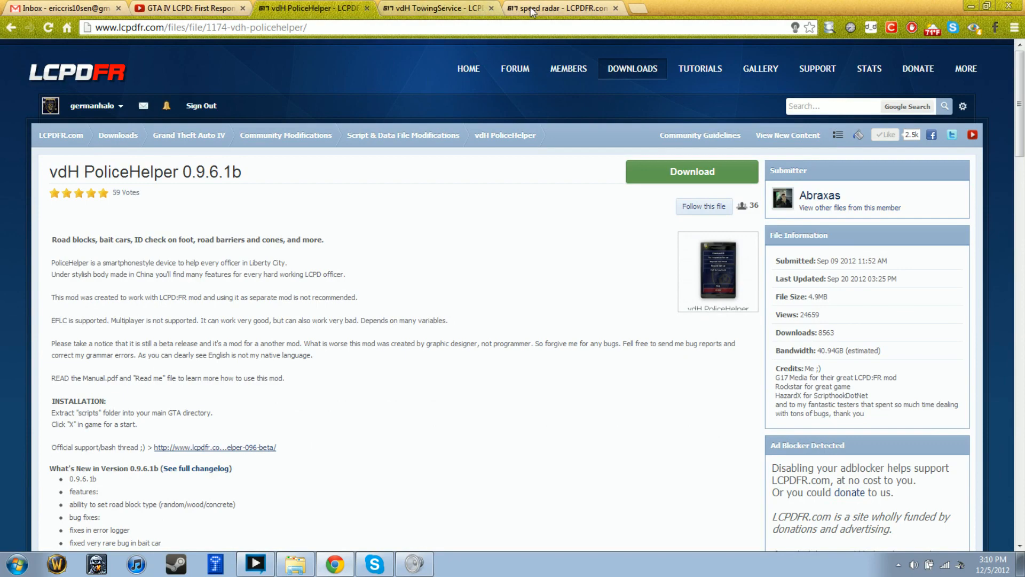
click(434, 8)
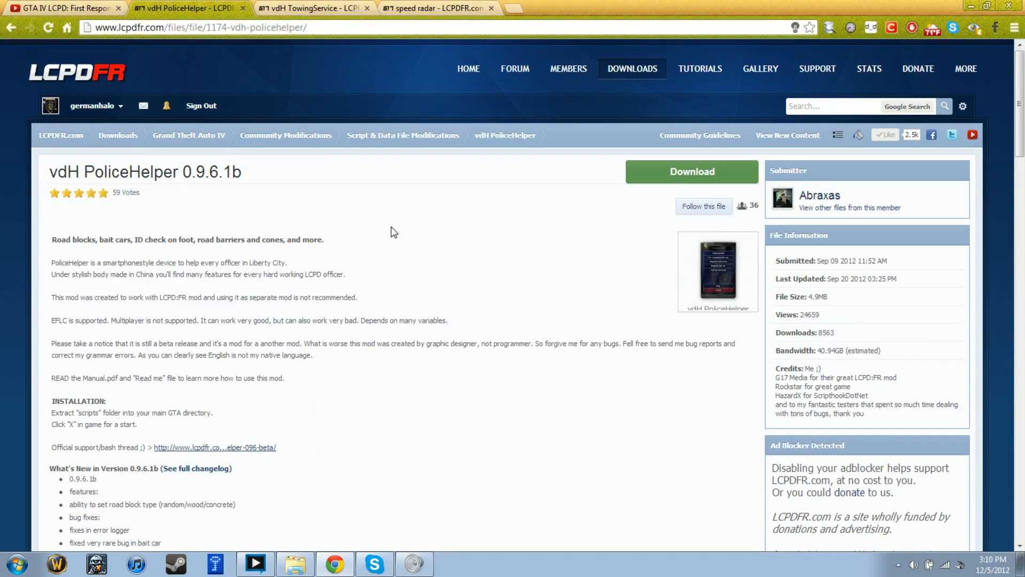
mouse_move(404, 181)
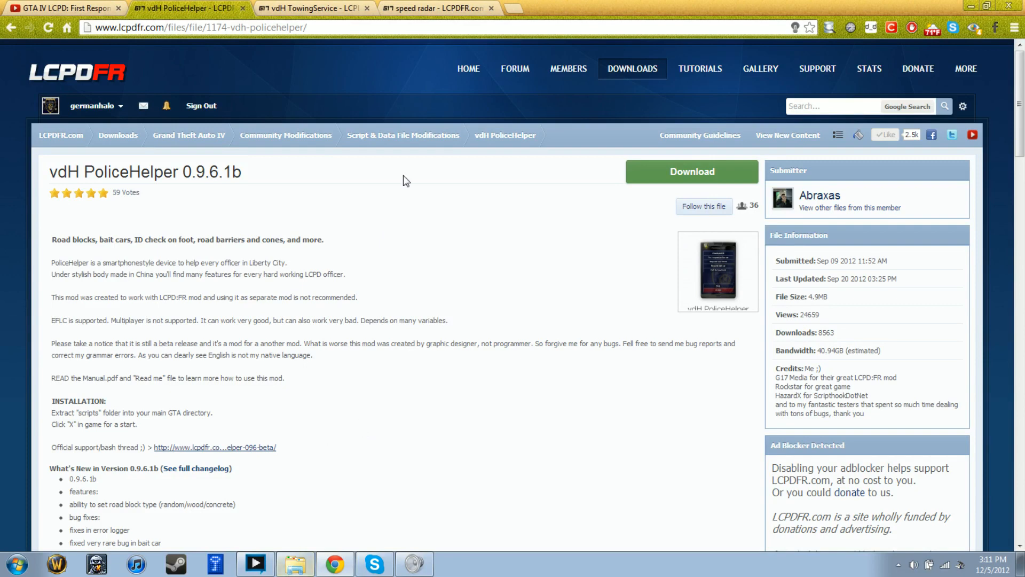
mouse_move(280, 163)
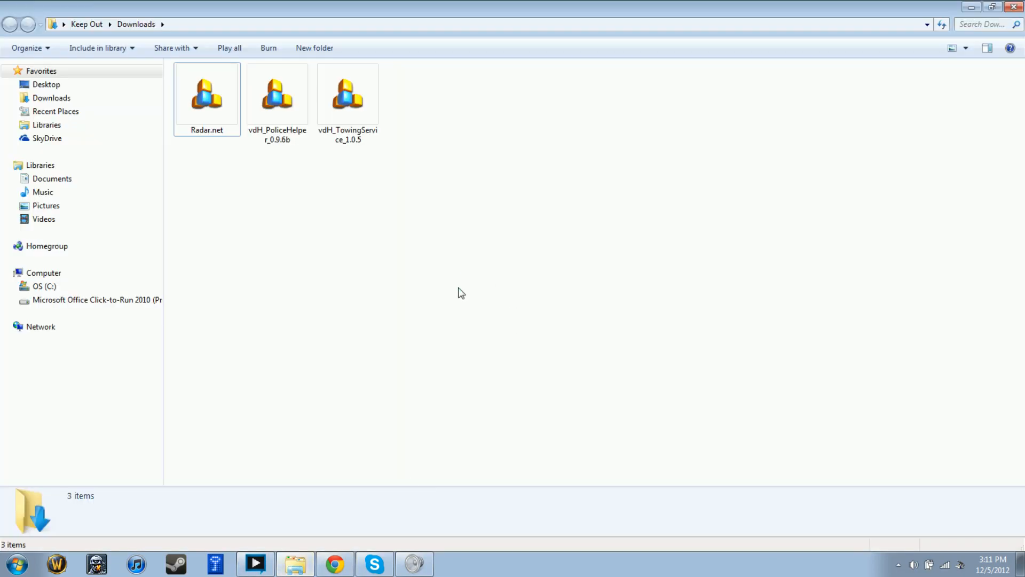
Open the Radar.net, vdH_PoliceHelper_0.9.6b and vdH_TowingService_1.0.5 archives in BitZipper
click(207, 95)
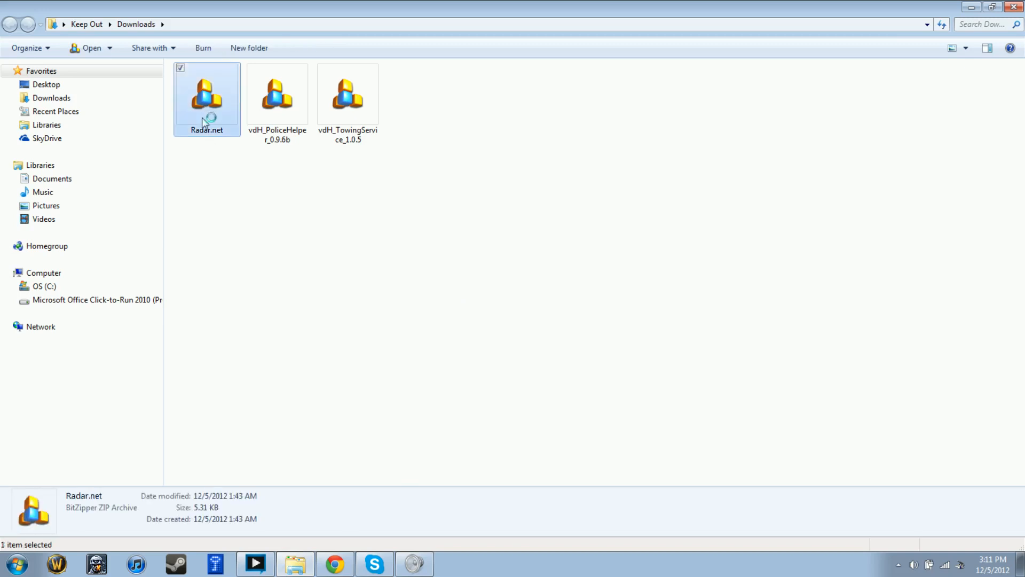
double_click(207, 92)
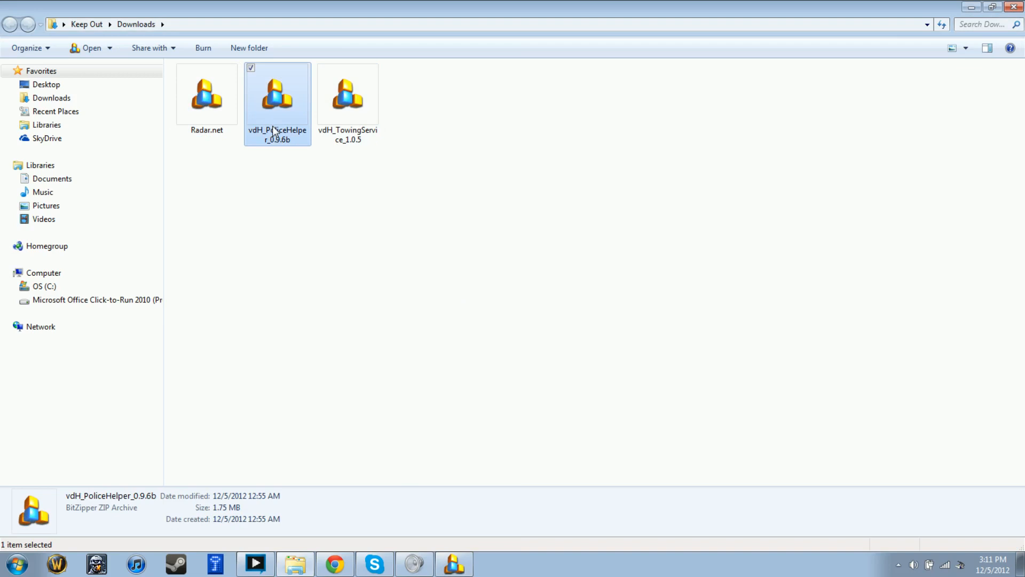
double_click(277, 93)
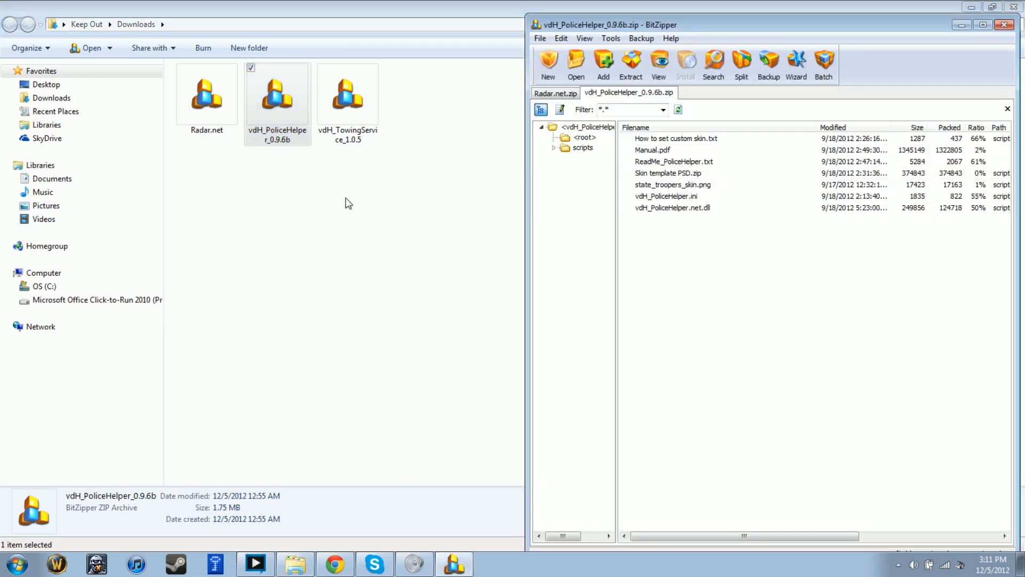
double_click(348, 93)
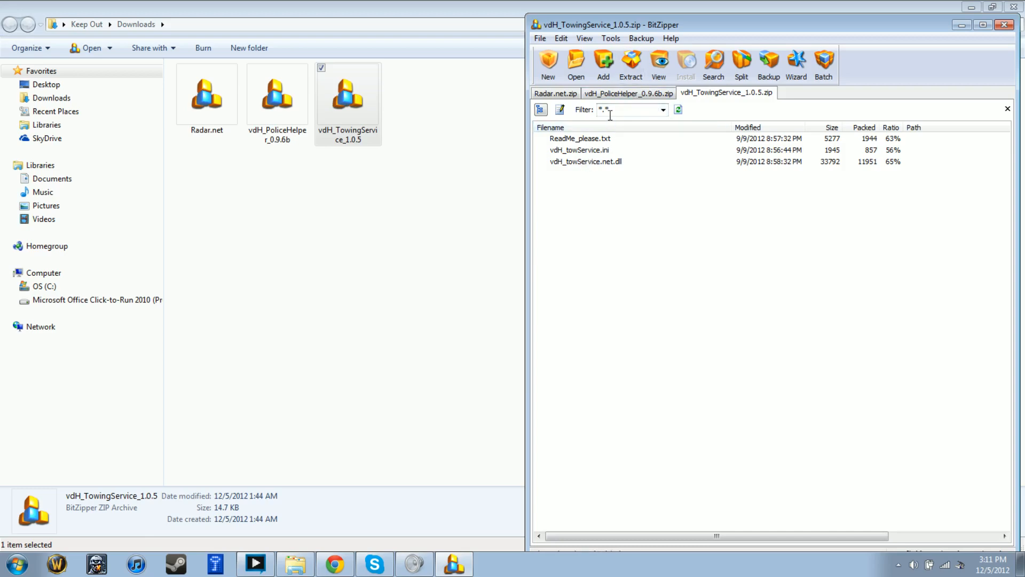
Read the TowingService ReadMe_please.txt in Notepad
click(581, 138)
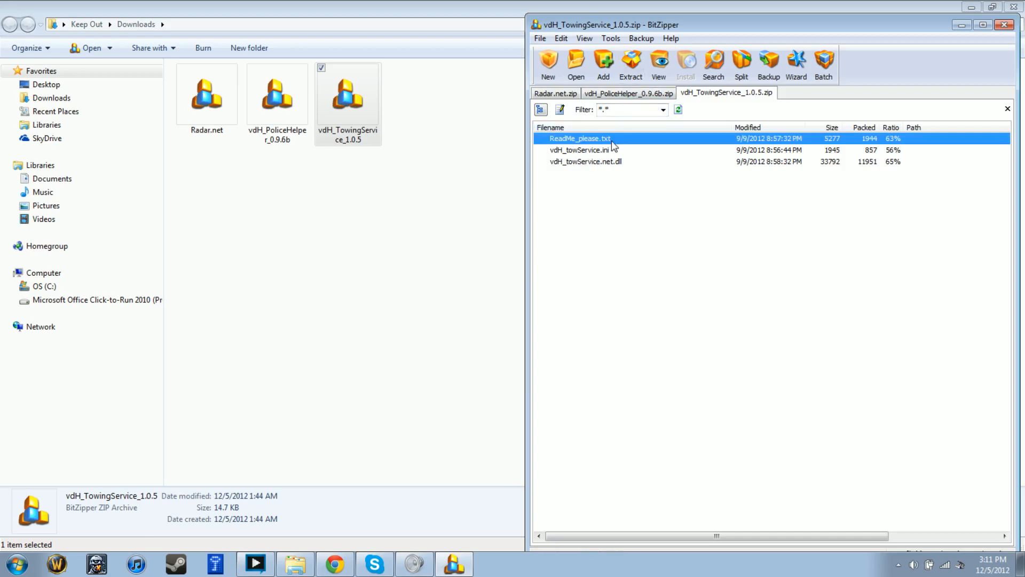
double_click(581, 137)
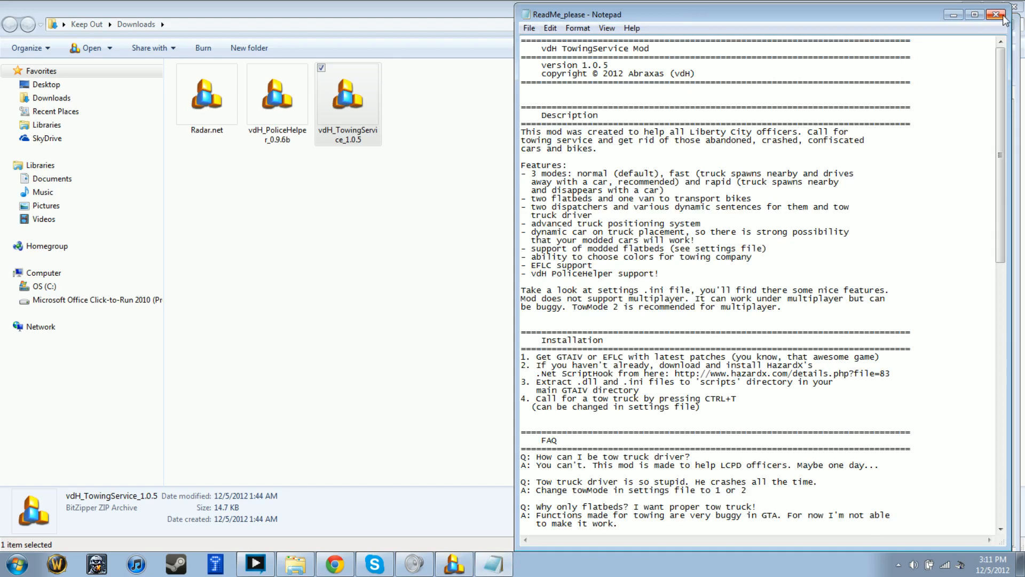
scroll(down, 3)
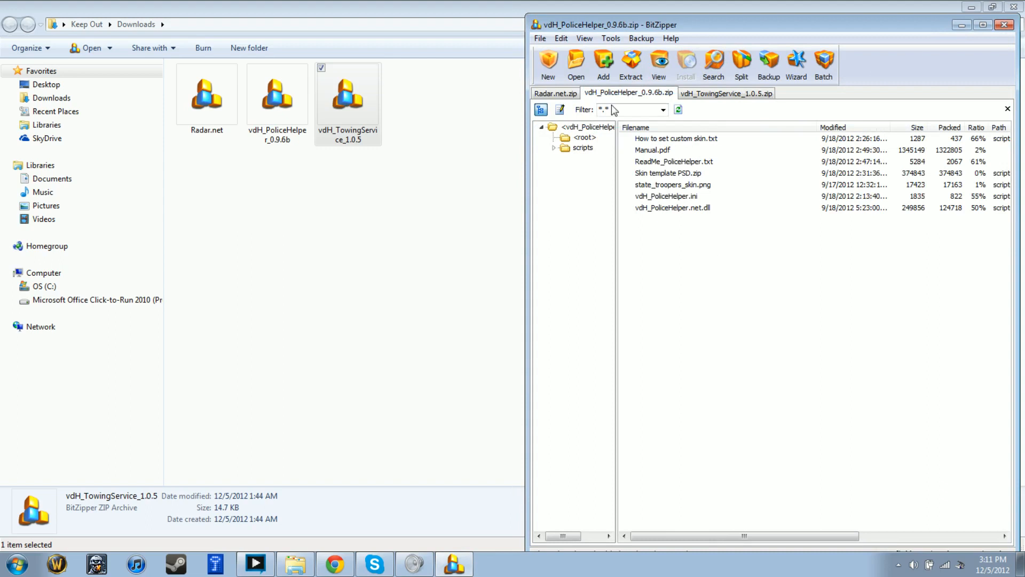
mouse_move(730, 245)
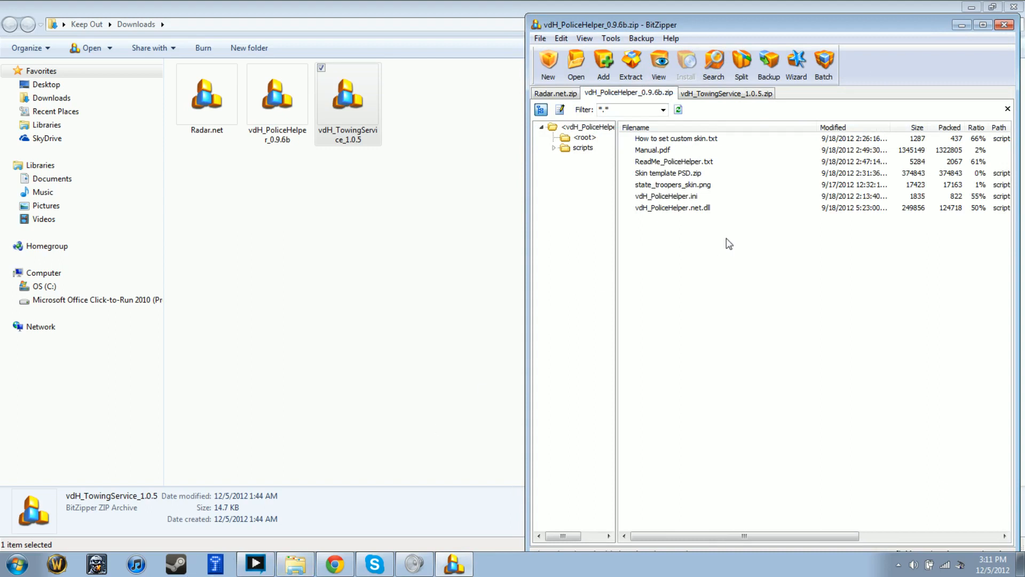
Navigate to C:\Program Files (x86)\Steam\steamapps\common\grand theft auto iv\GTAIV\scripts
click(725, 93)
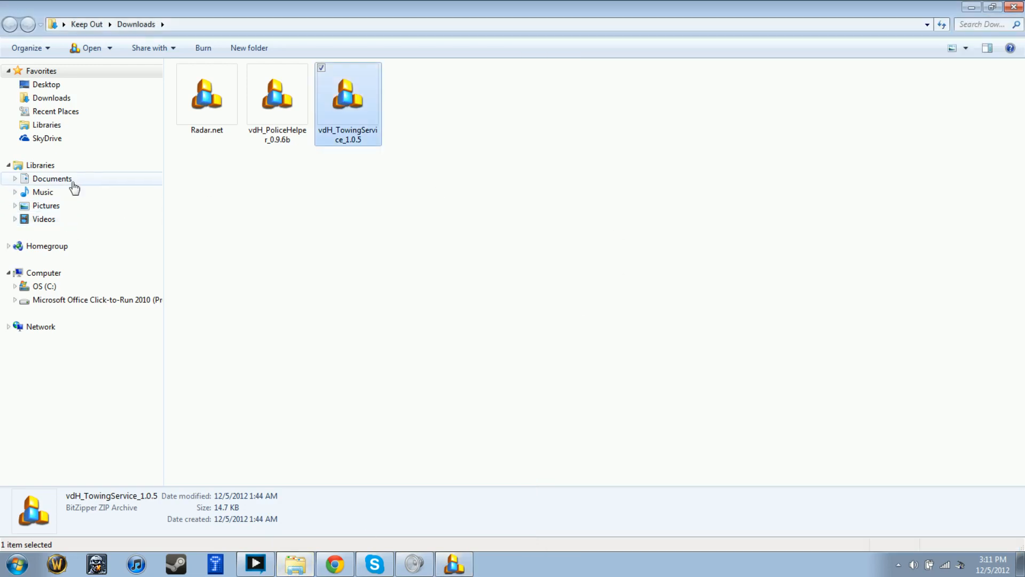
click(44, 286)
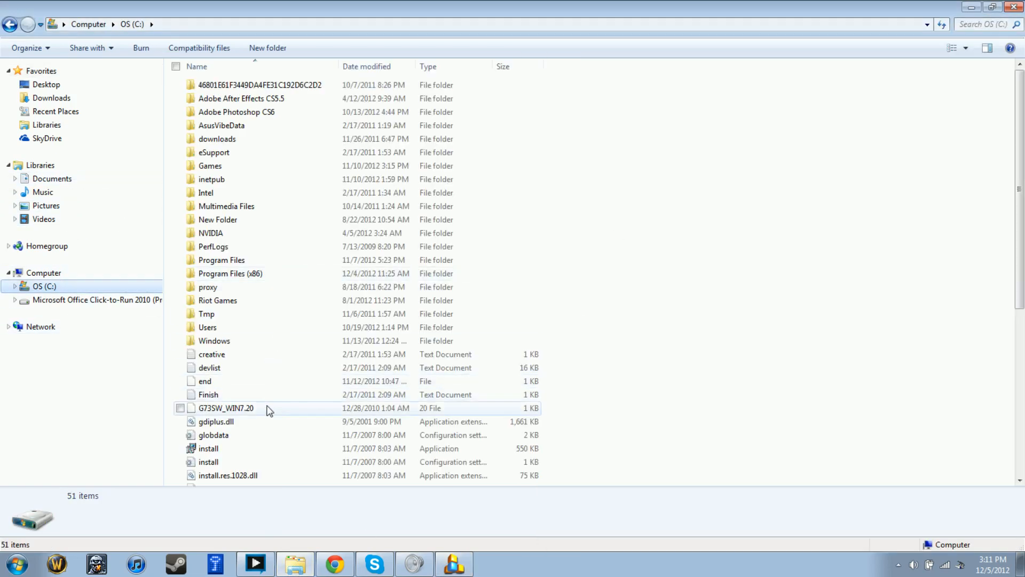
double_click(229, 273)
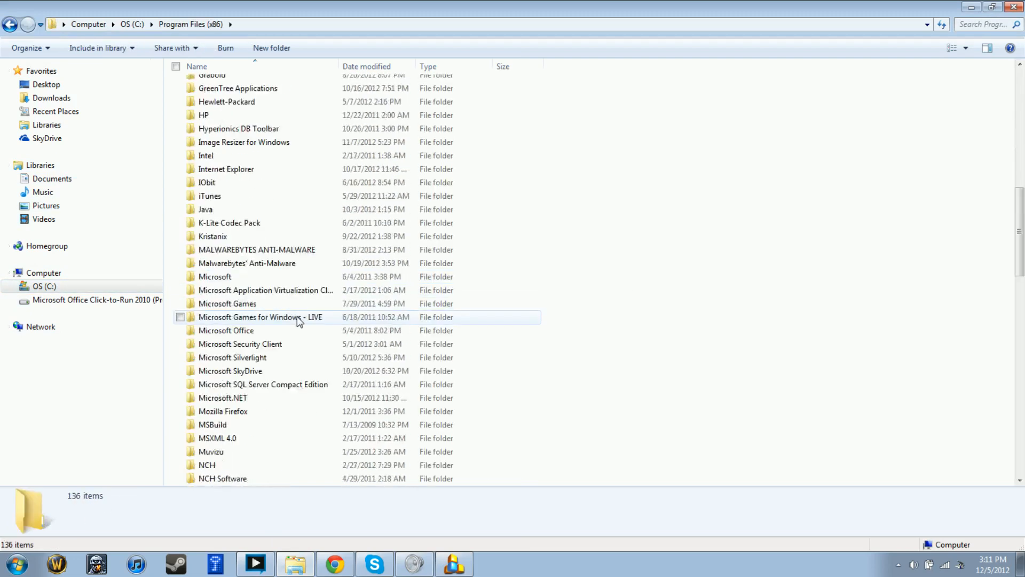
scroll(down, 3)
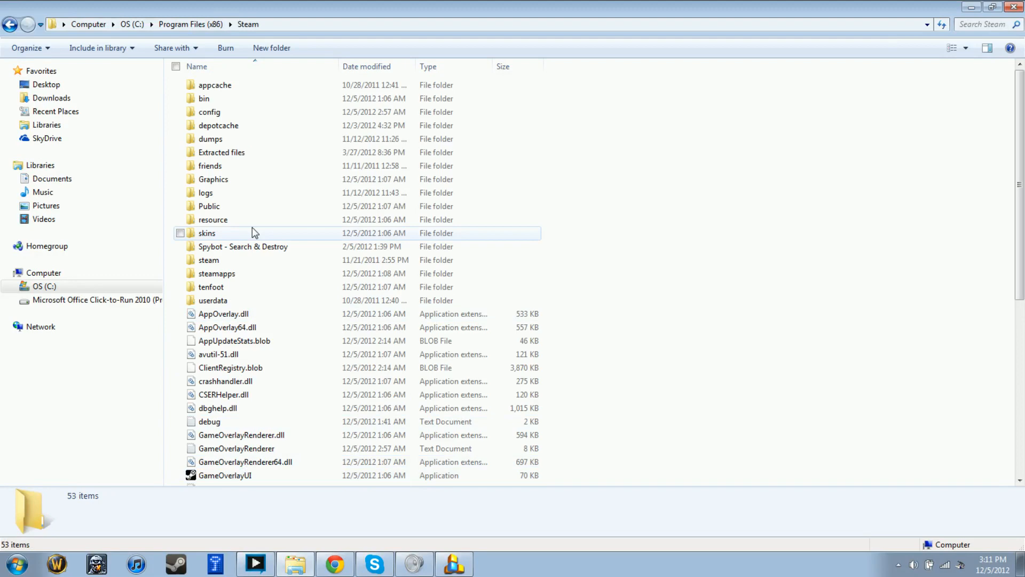
double_click(216, 273)
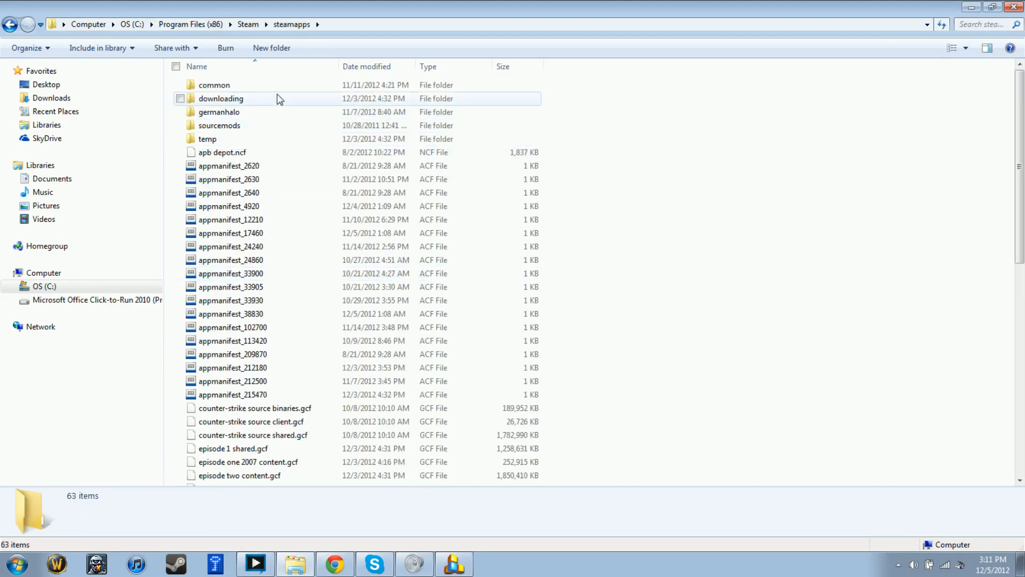
double_click(214, 84)
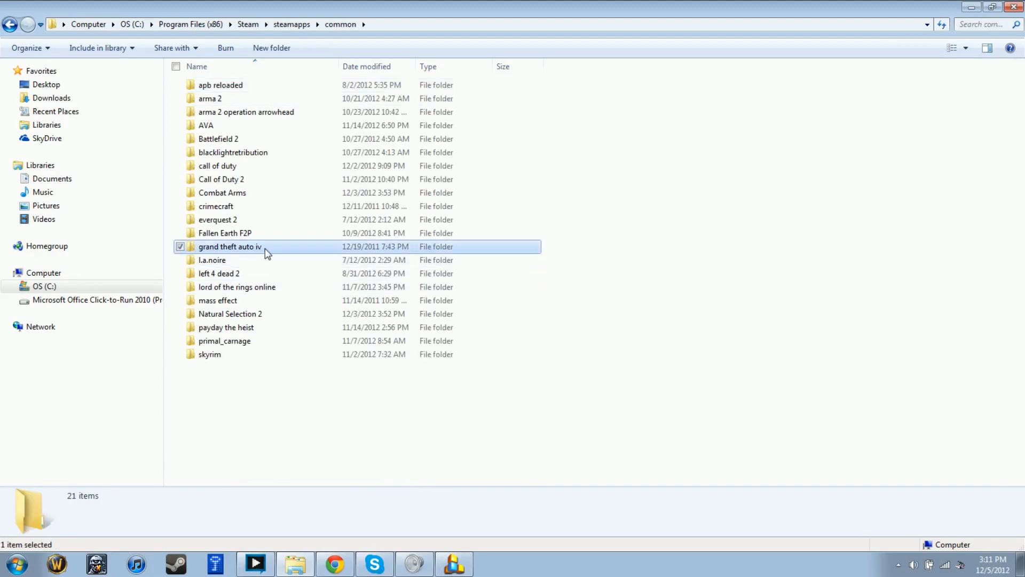
double_click(230, 247)
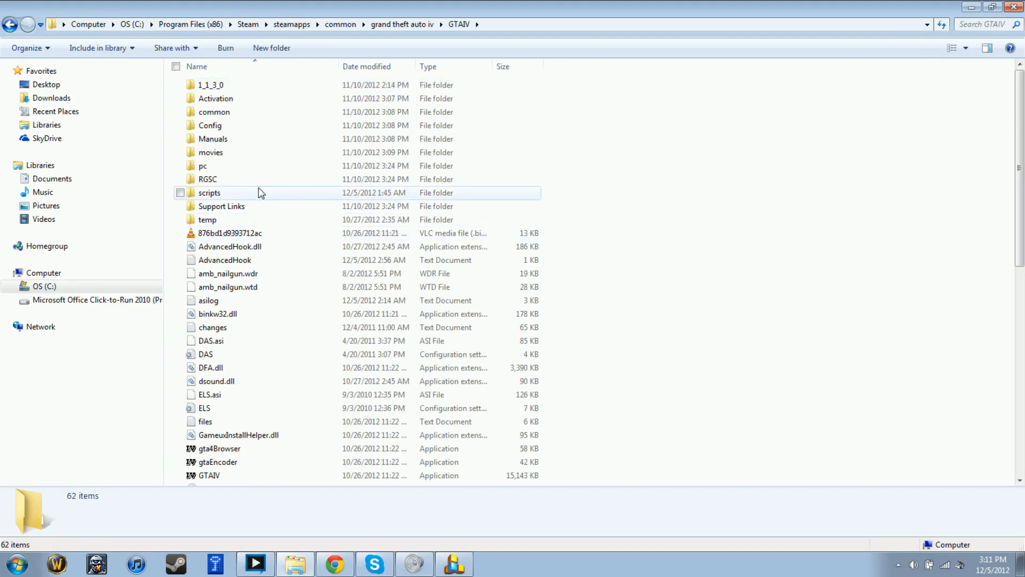
double_click(209, 192)
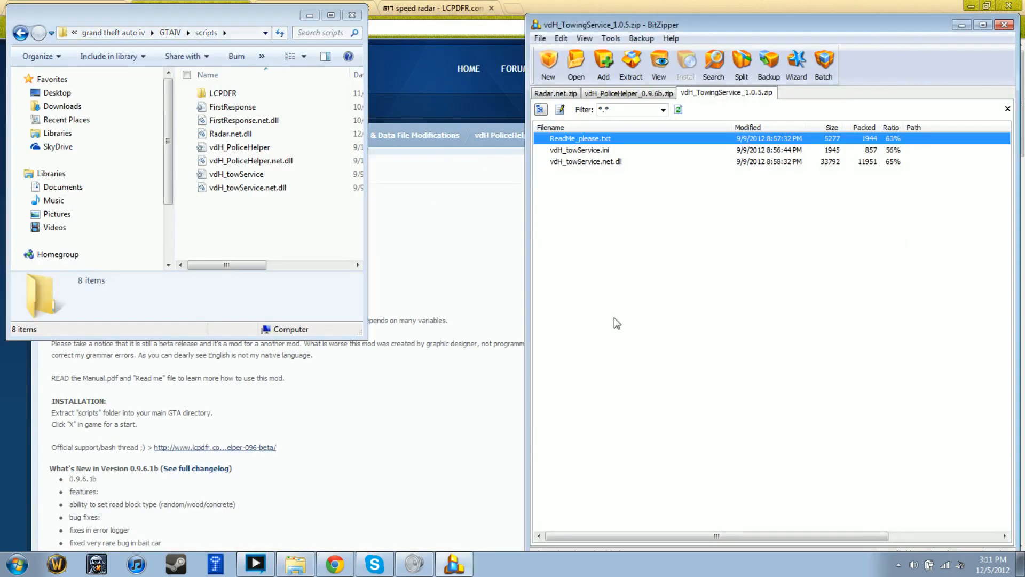
Drag vdH_towService.ini and its .dll into the scripts folder, then show PoliceHelper
click(579, 150)
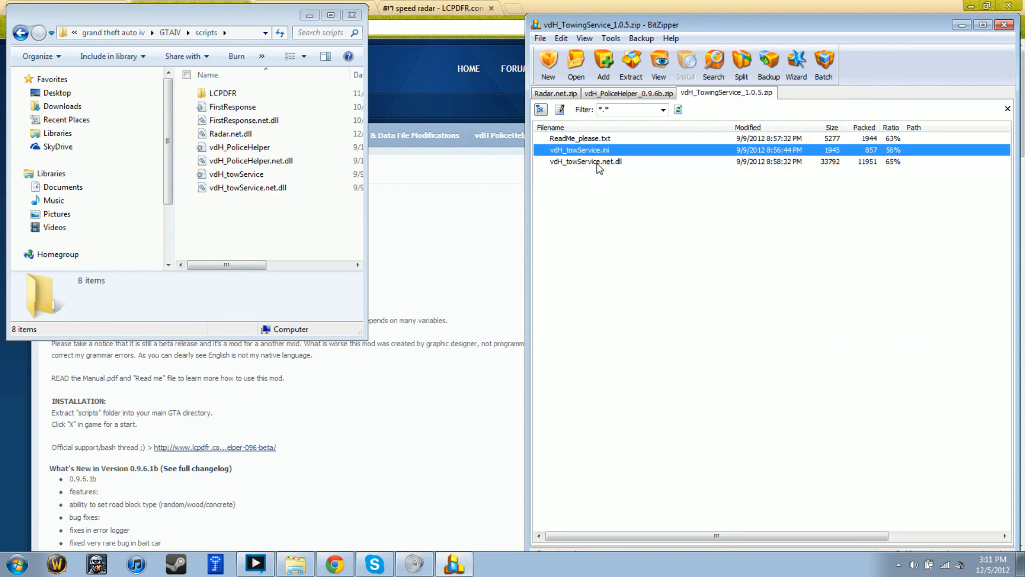
mouse_move(605, 183)
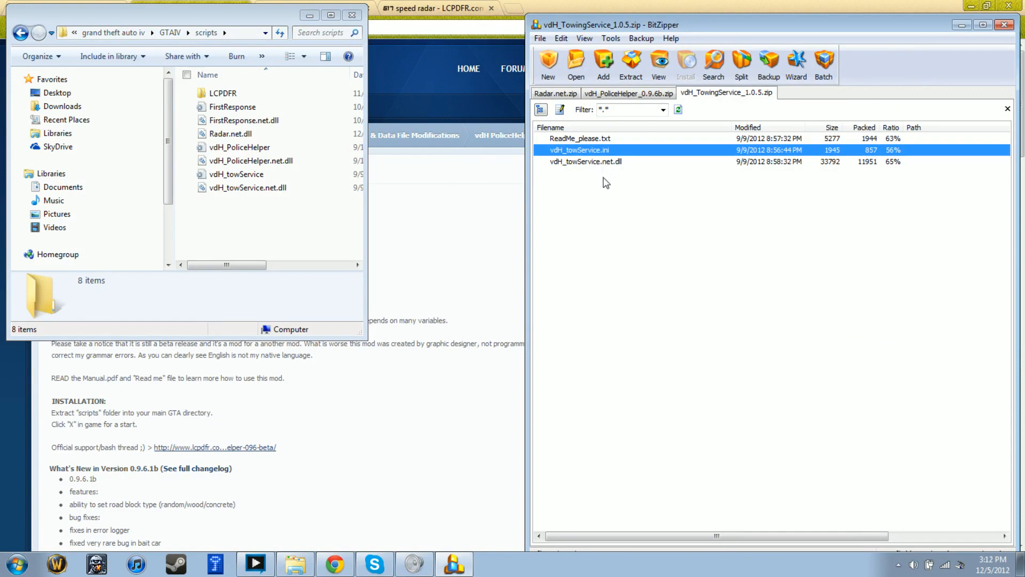
click(585, 161)
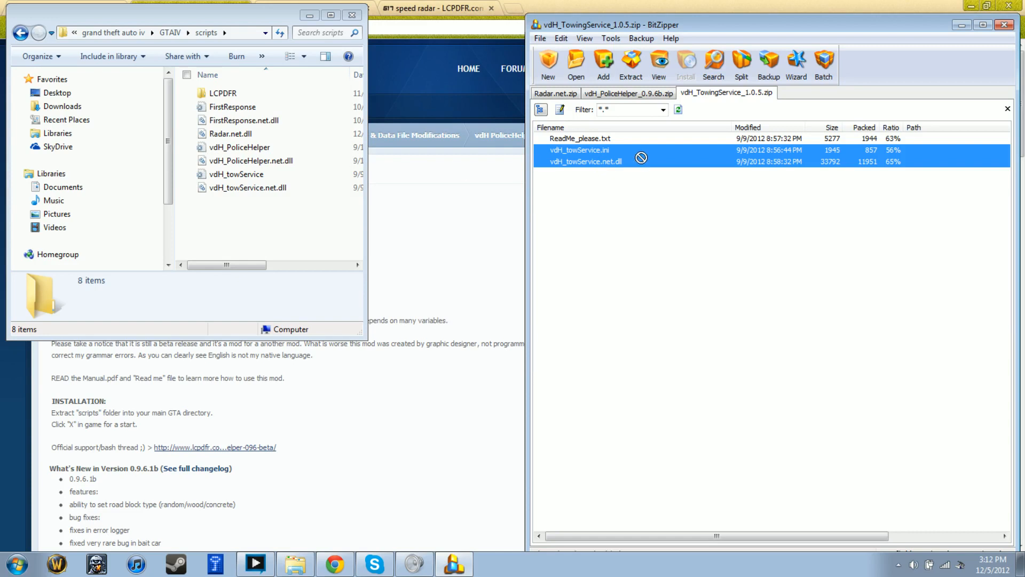
click(628, 93)
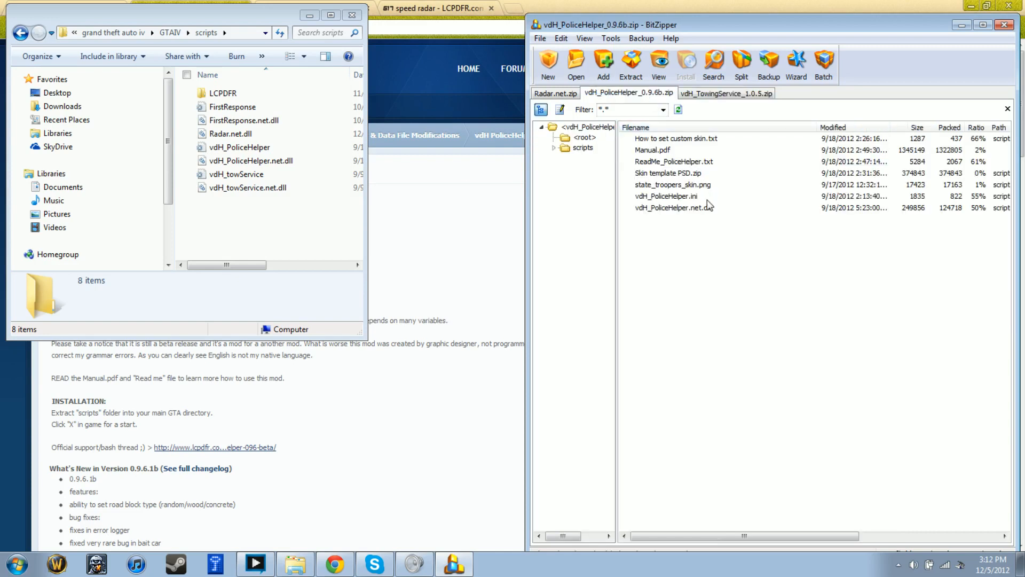
Drag vdH_PoliceHelper.ini and vdH_PoliceHelper.net.dll into scripts, then show Radar.net
click(666, 196)
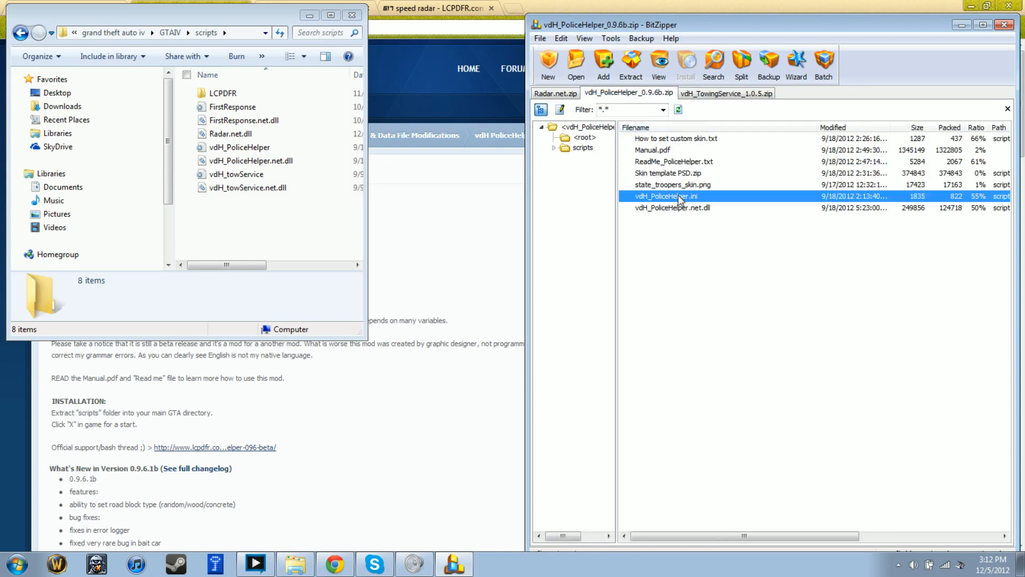
mouse_move(699, 216)
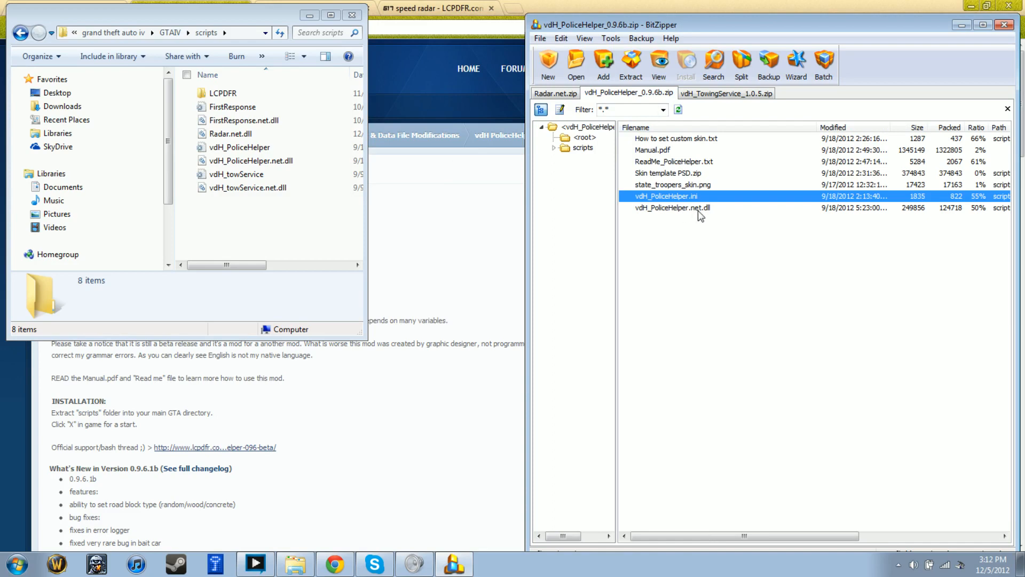
click(671, 208)
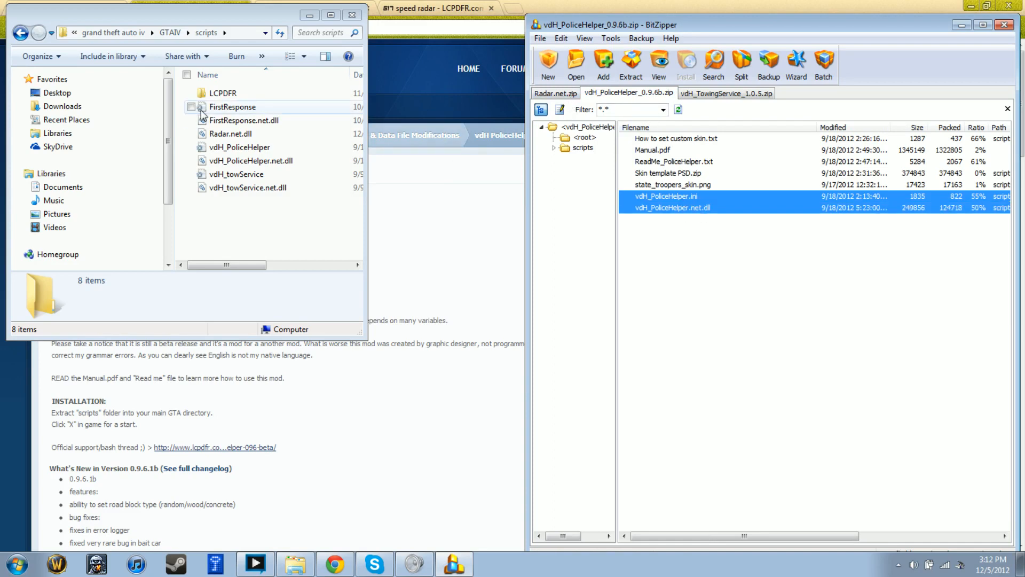
click(554, 93)
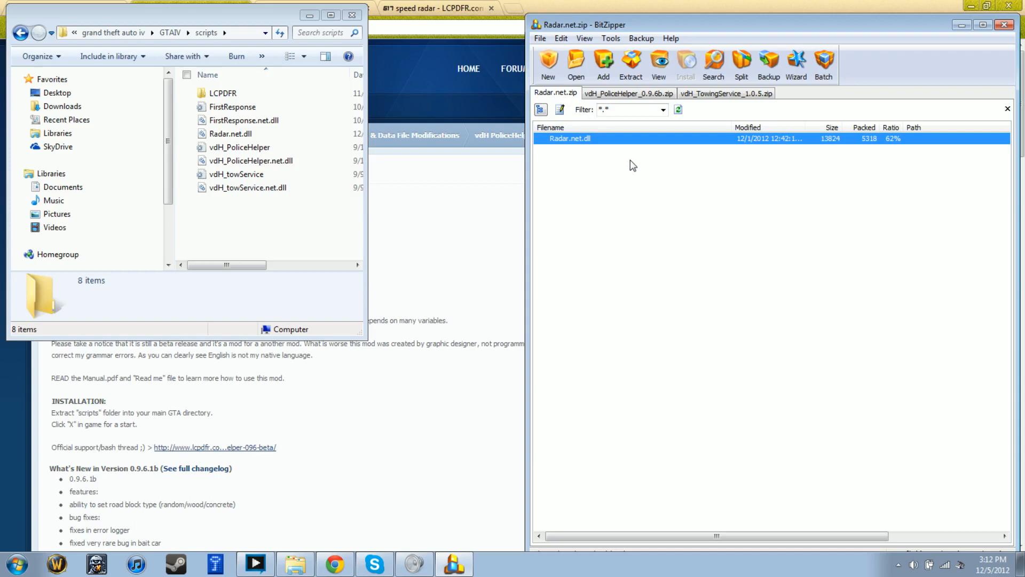
mouse_move(666, 169)
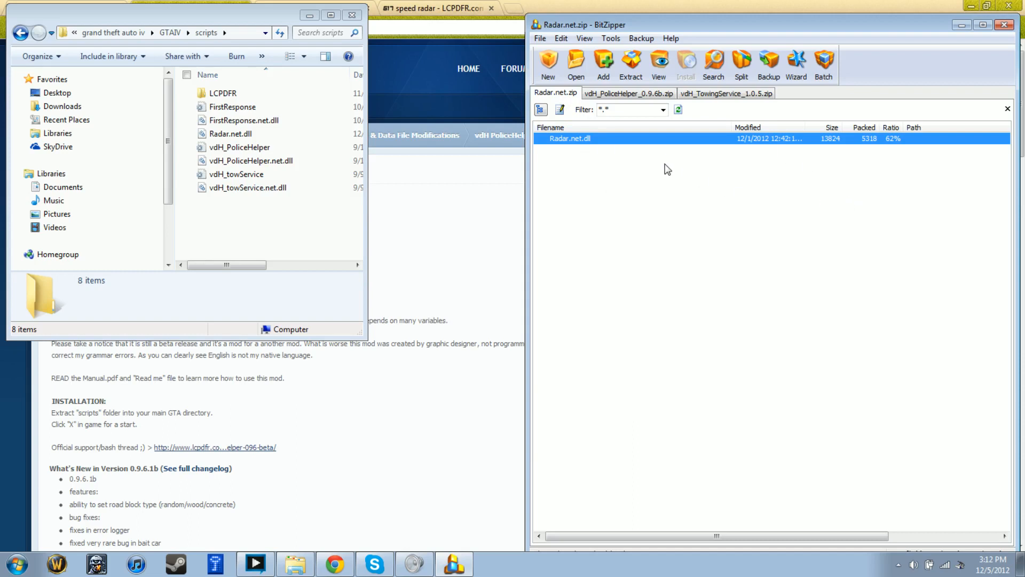
mouse_move(255, 15)
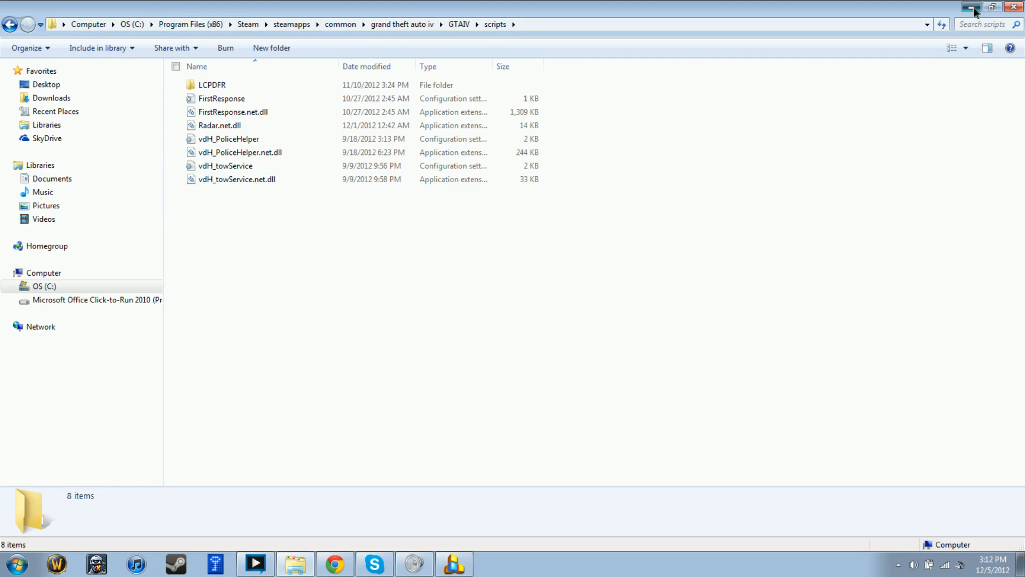
Minimize the Explorer scripts folder window
click(967, 7)
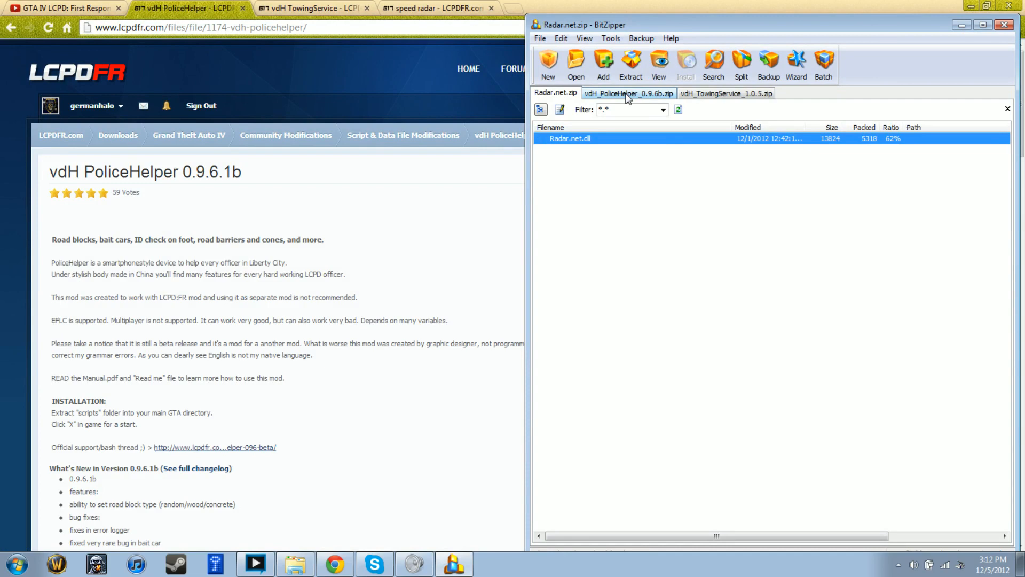
mouse_move(642, 139)
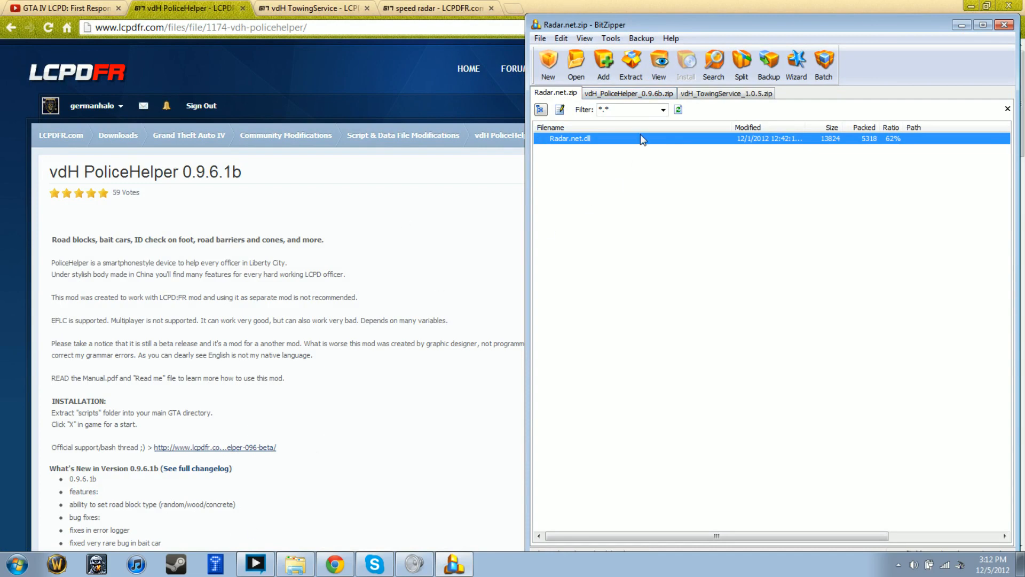
mouse_move(613, 149)
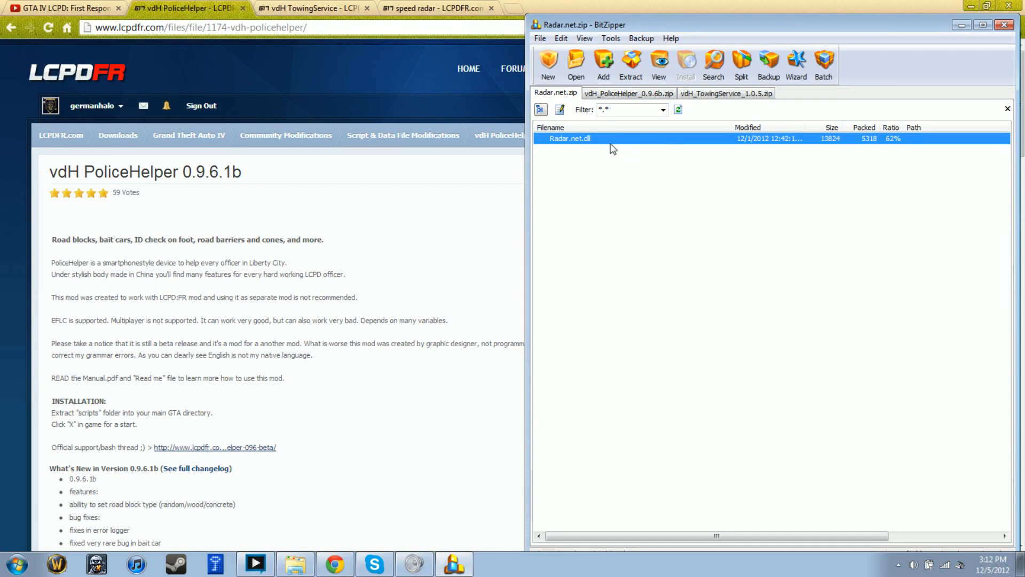
mouse_move(614, 145)
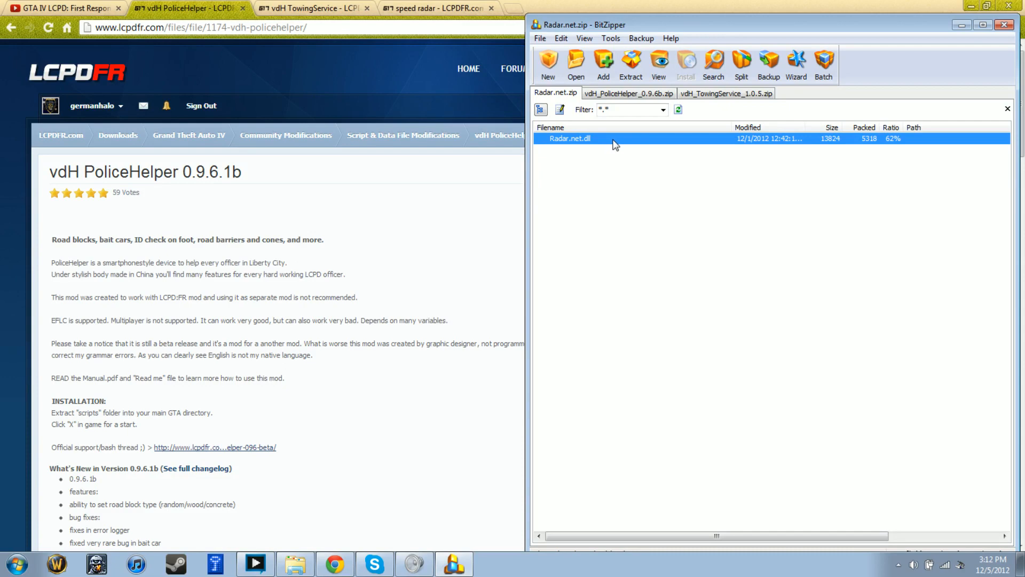
mouse_move(134, 60)
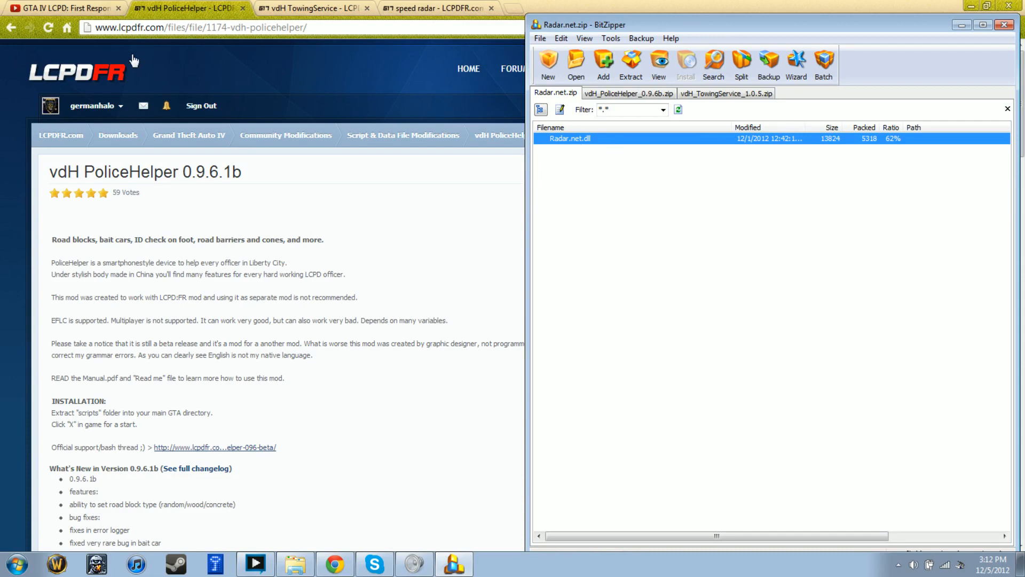
mouse_move(272, 43)
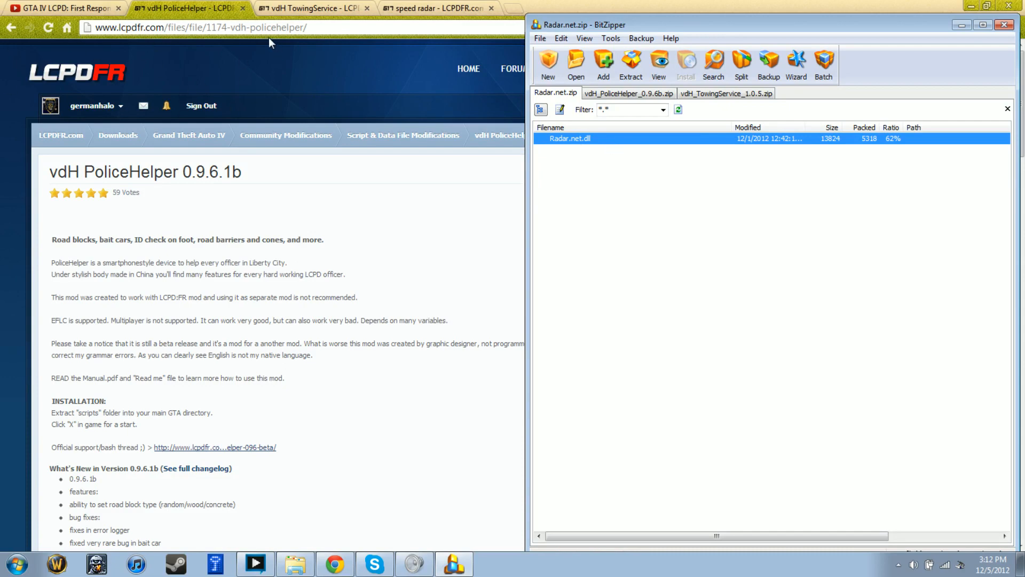
mouse_move(608, 139)
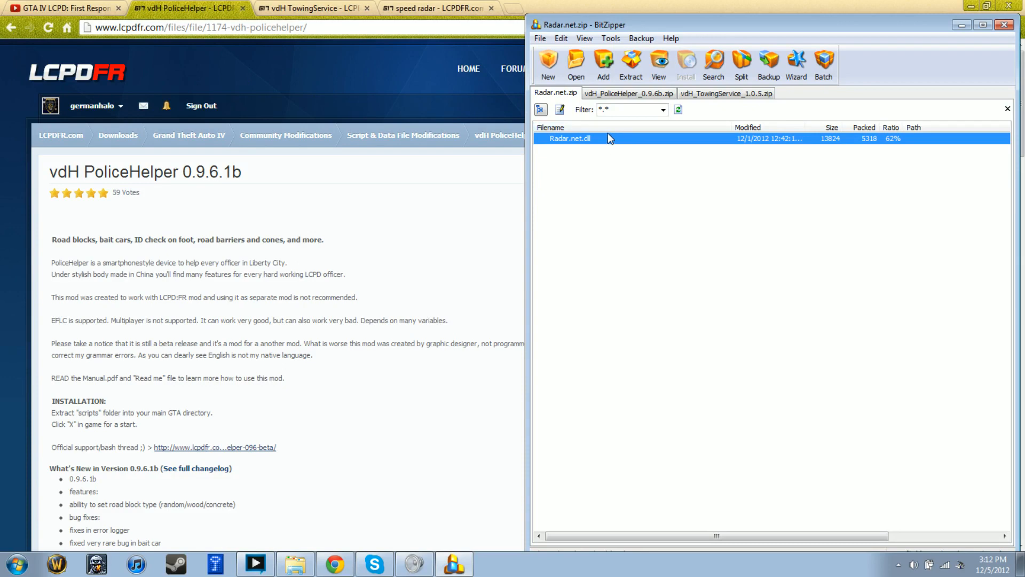
Browse PoliceHelper's Skin template PSD.zip, ini, dll and custom skin text files
click(629, 93)
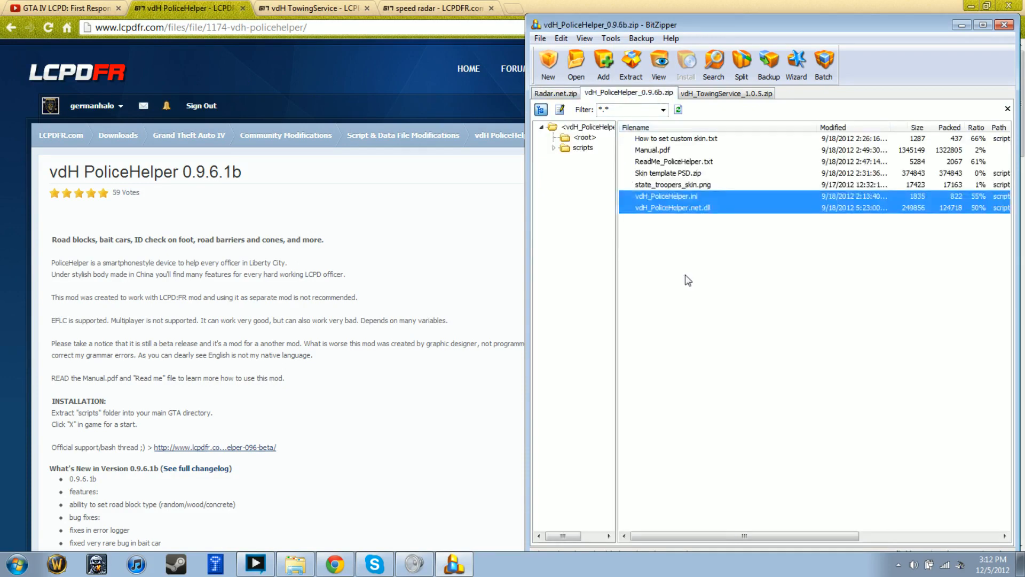
click(668, 173)
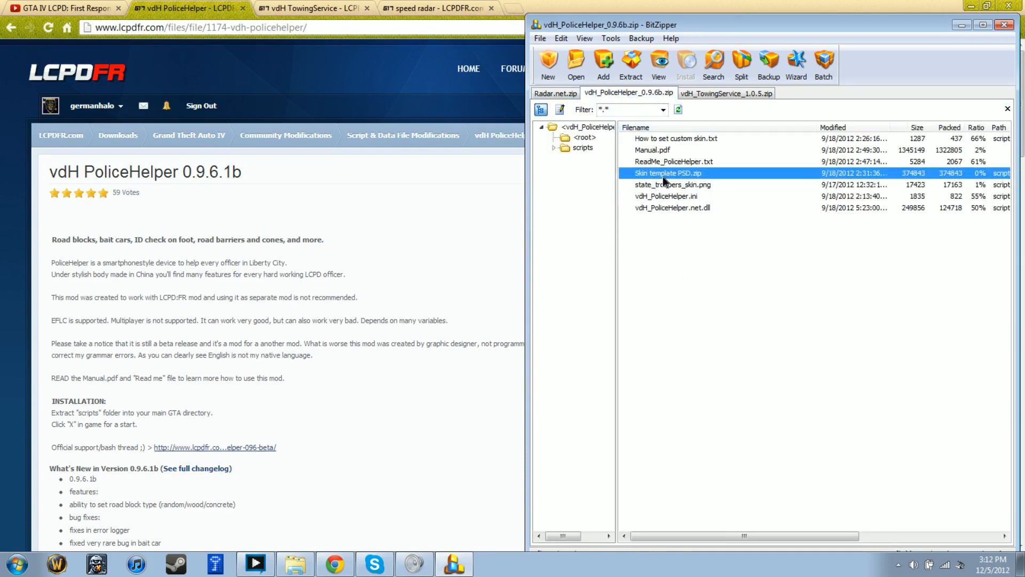
click(666, 196)
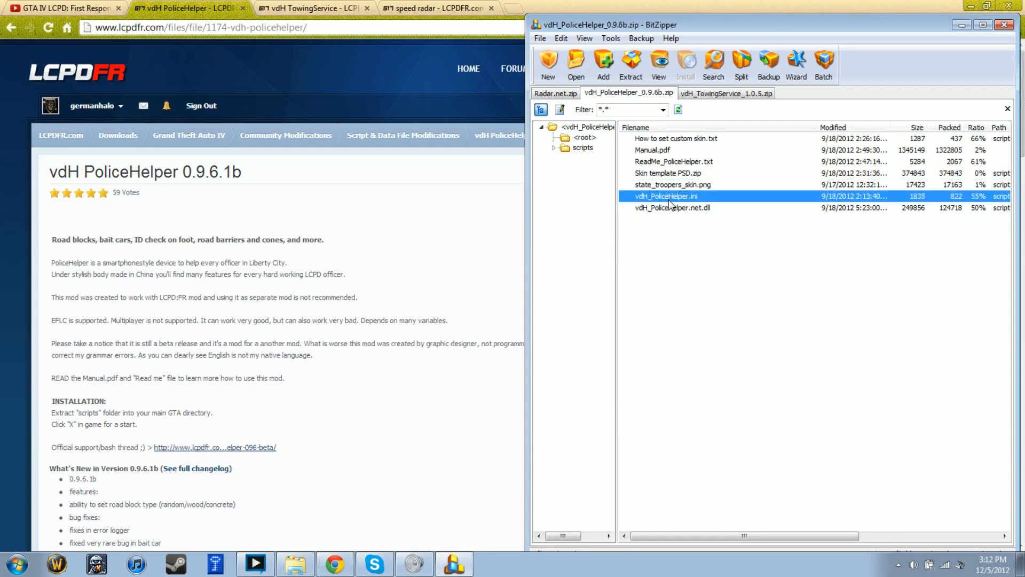
mouse_move(705, 255)
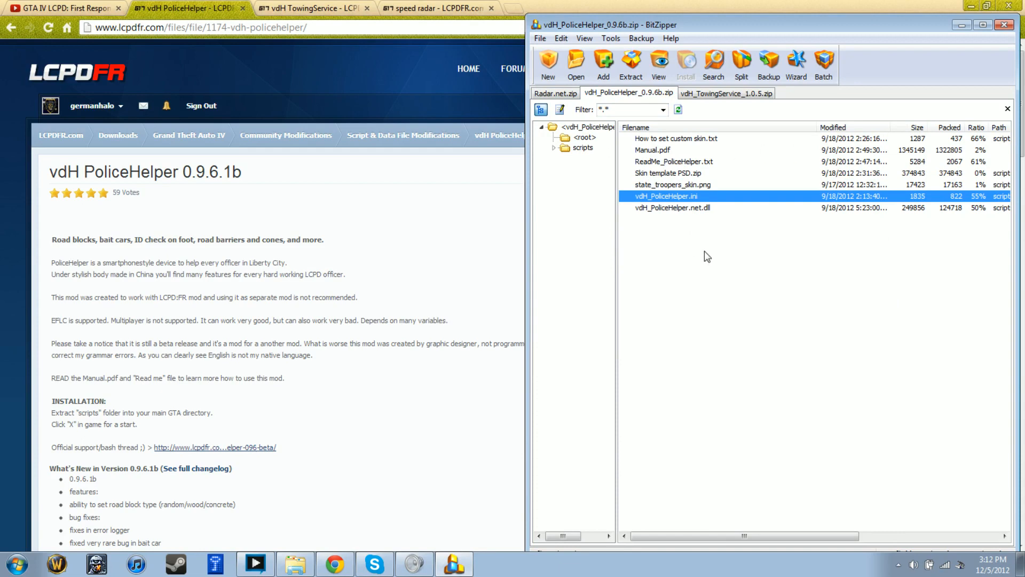
click(670, 173)
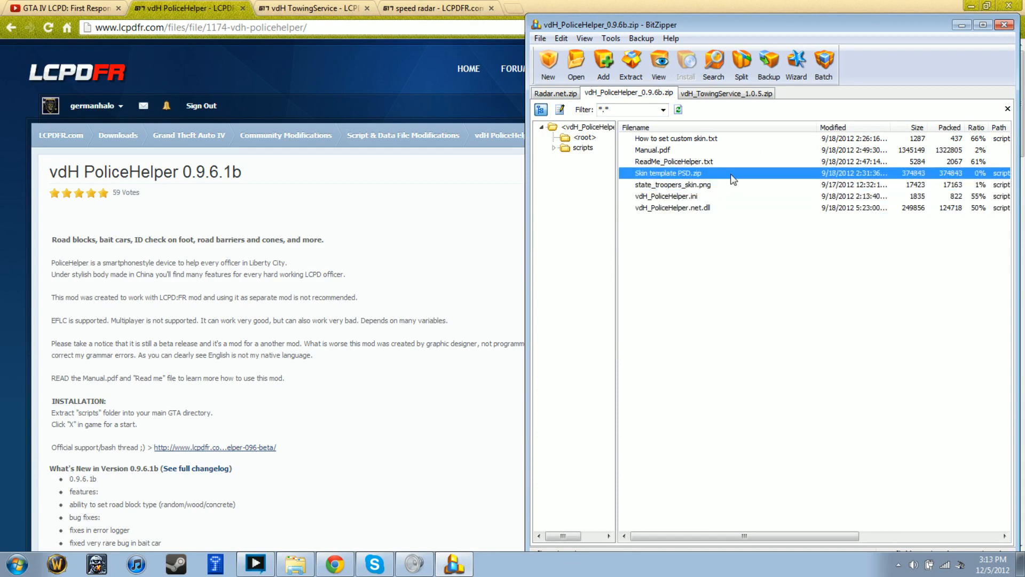
click(673, 207)
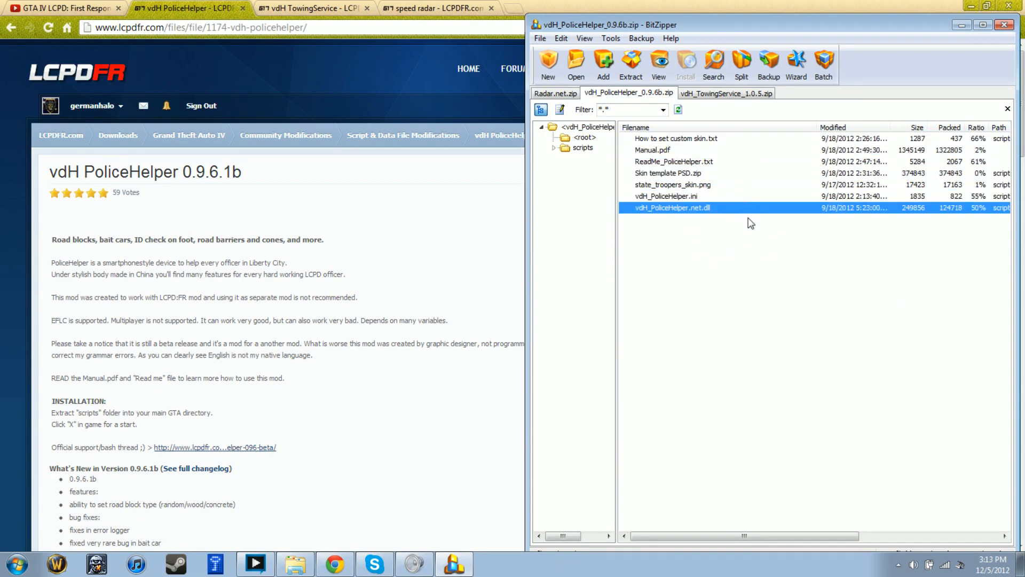
click(668, 172)
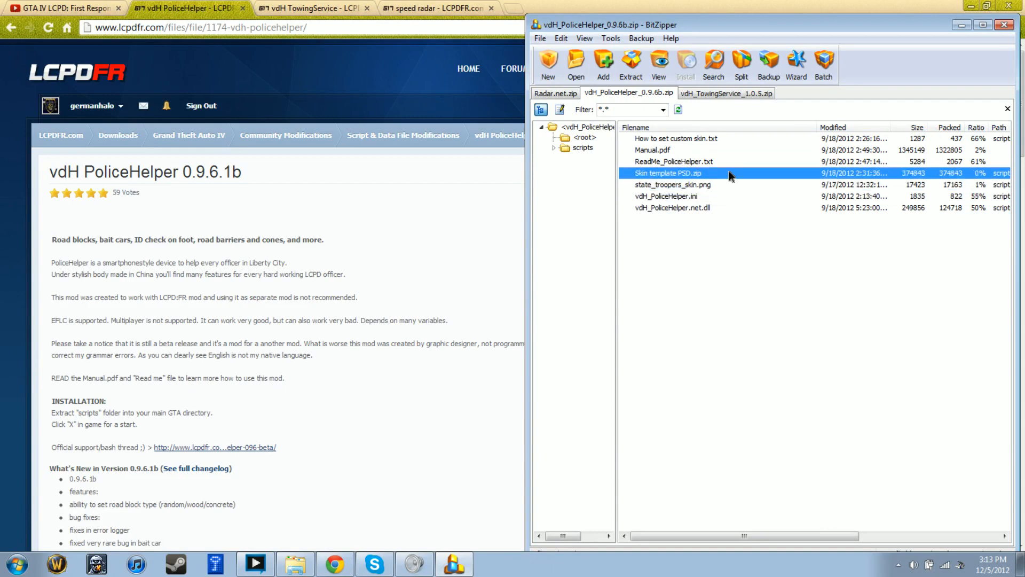
click(676, 138)
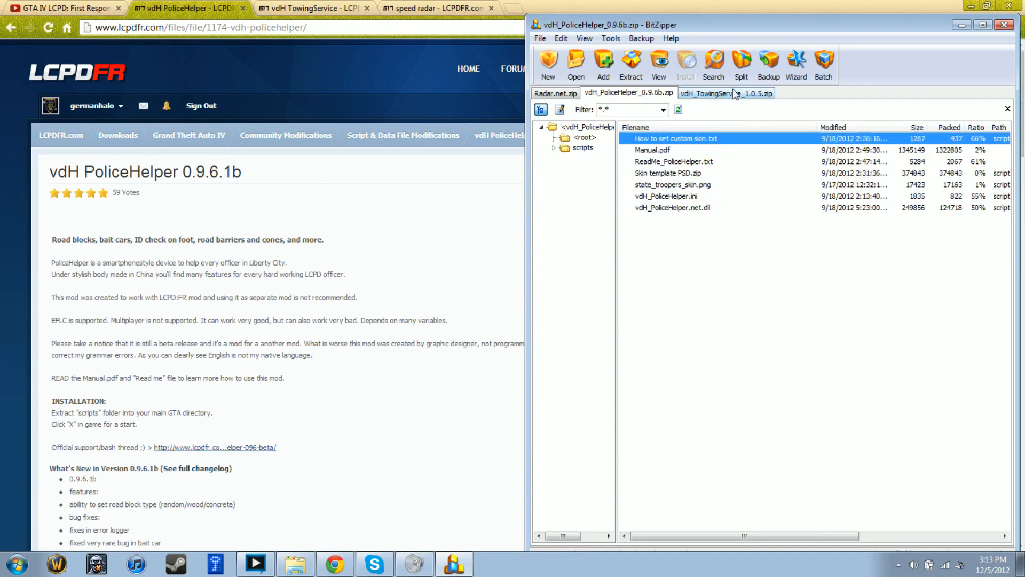
Glance at the TowingService archive, then open PoliceHelper's Manual.pdf
click(725, 93)
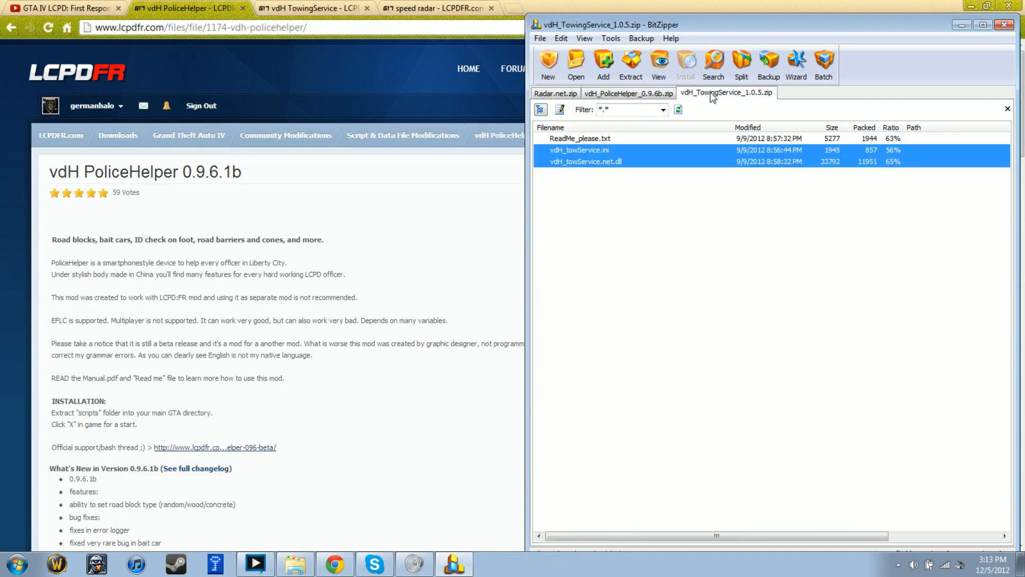
click(629, 93)
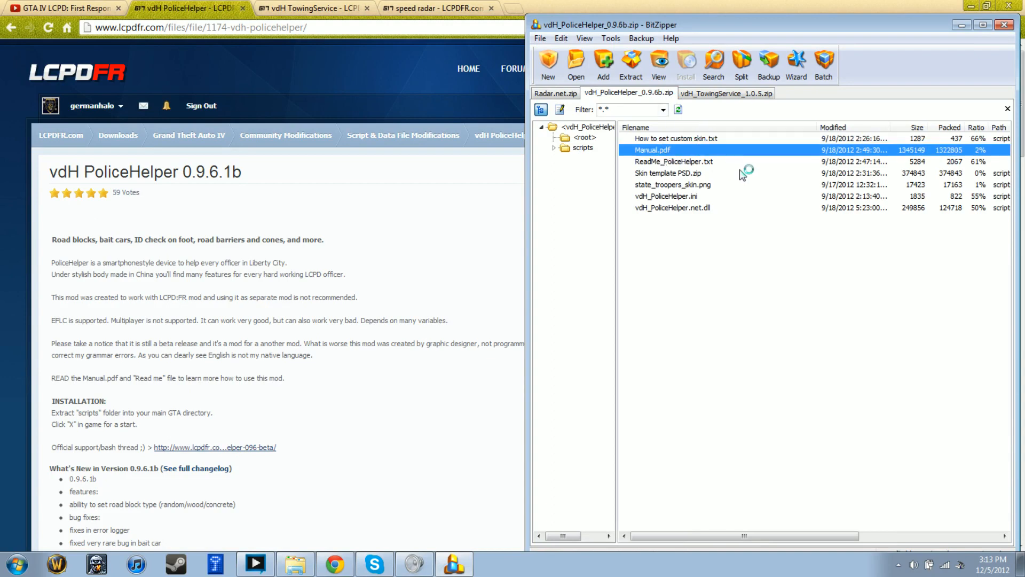
double_click(652, 149)
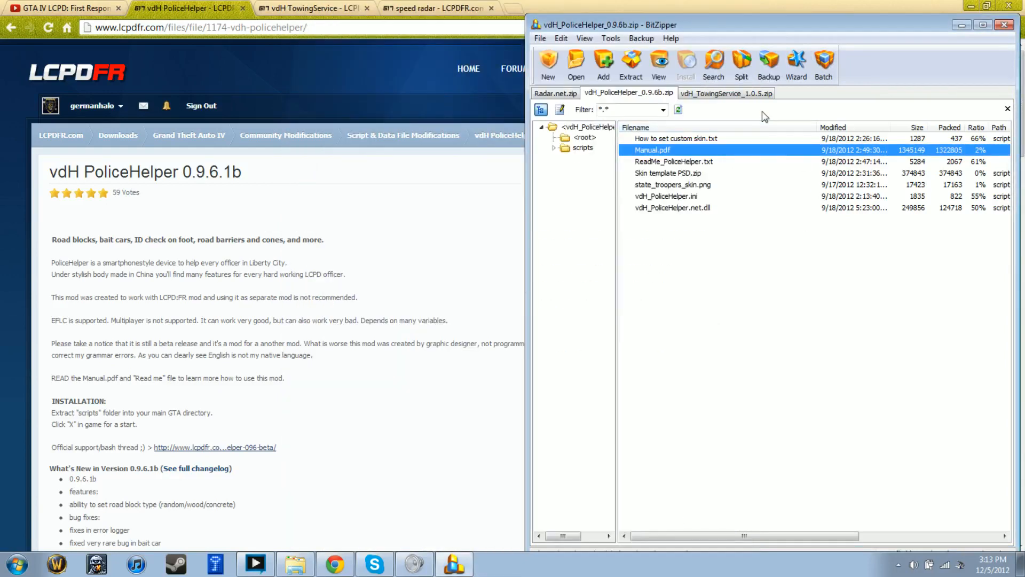
click(725, 93)
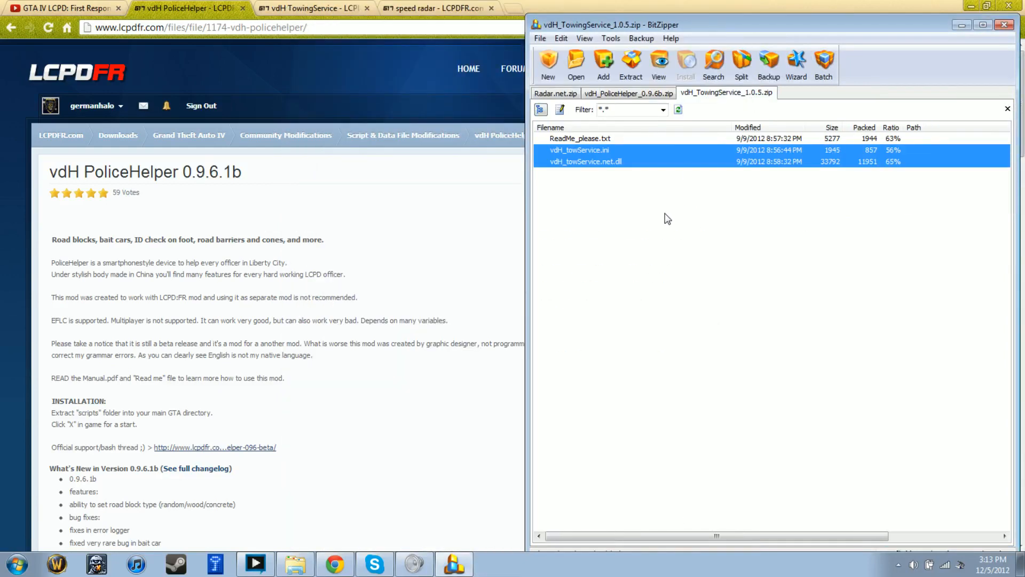
mouse_move(644, 262)
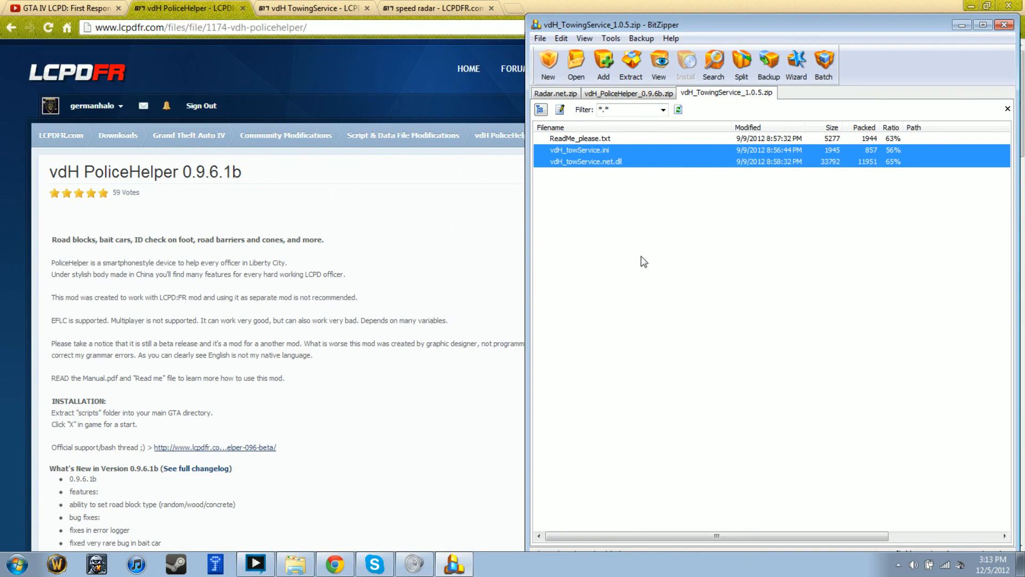
mouse_move(757, 213)
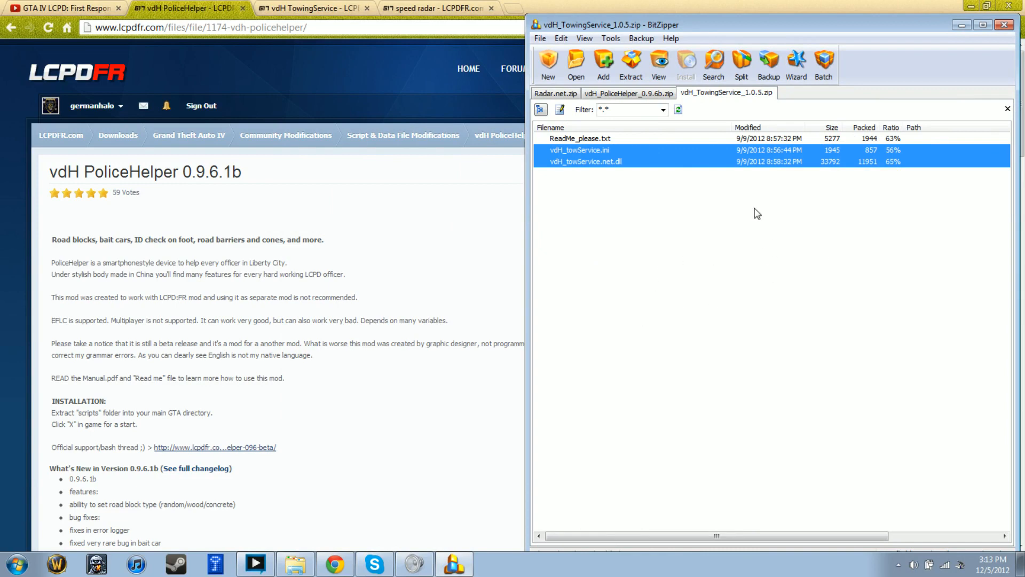
click(585, 162)
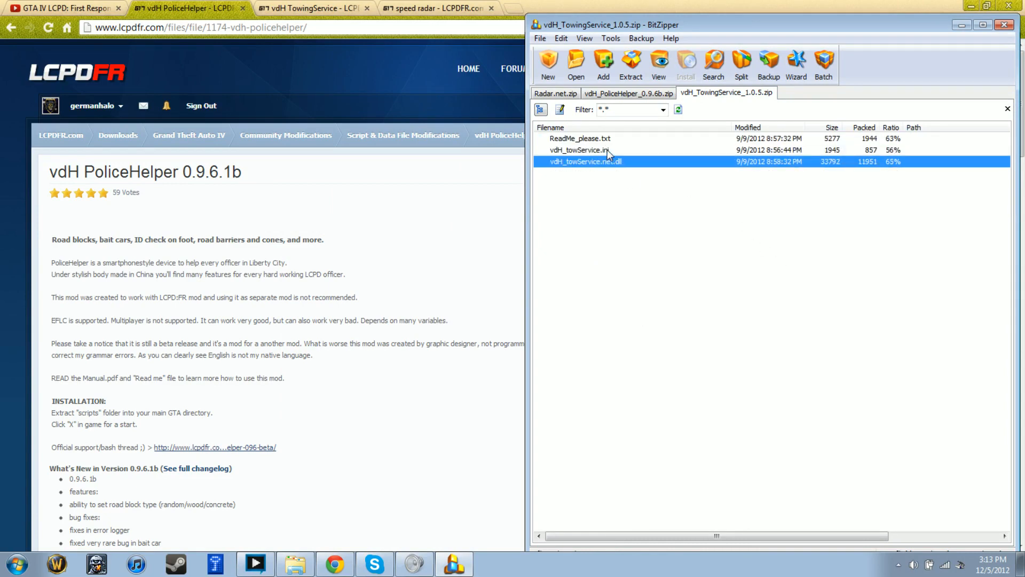
click(581, 149)
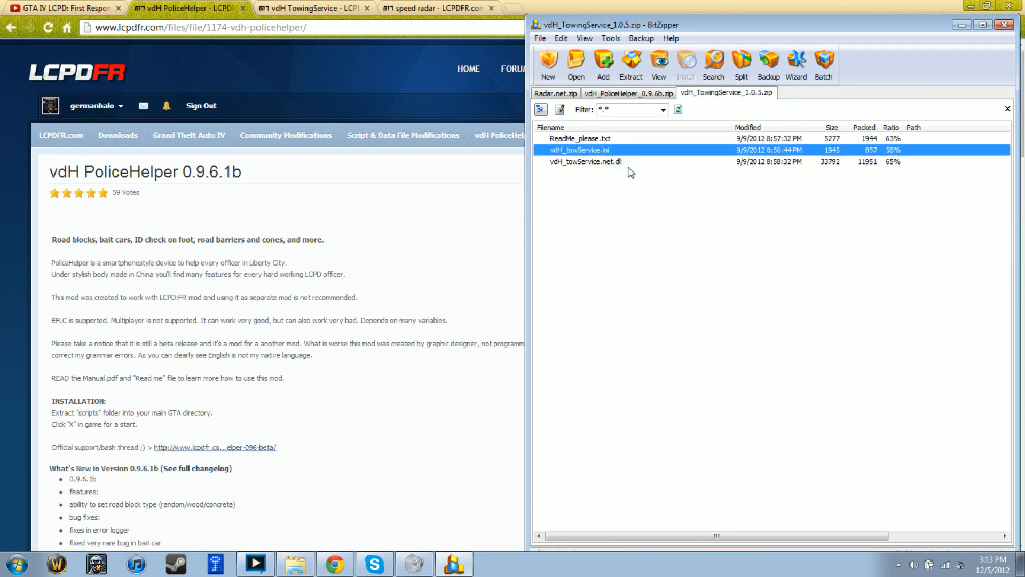
click(580, 138)
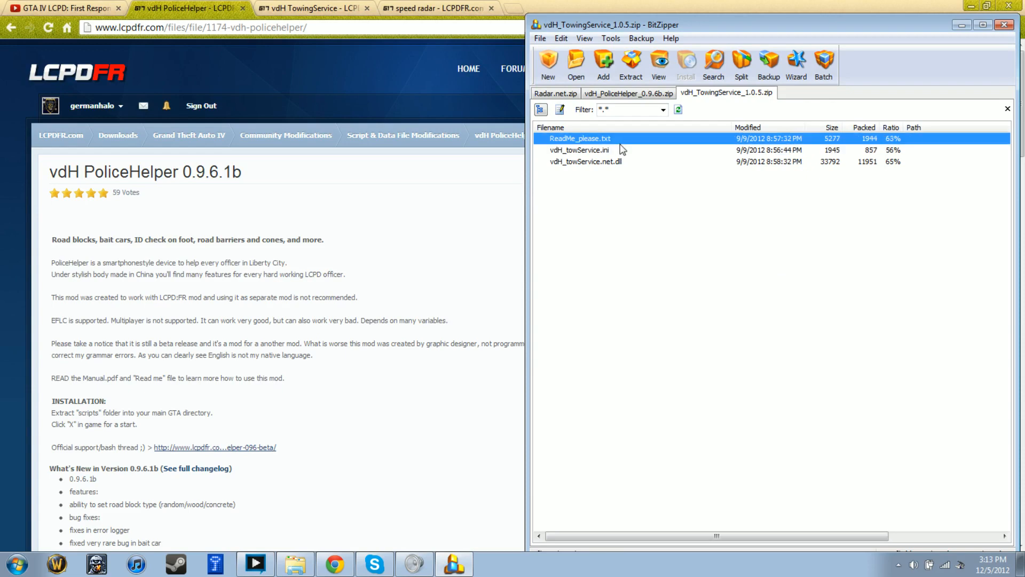
mouse_move(641, 199)
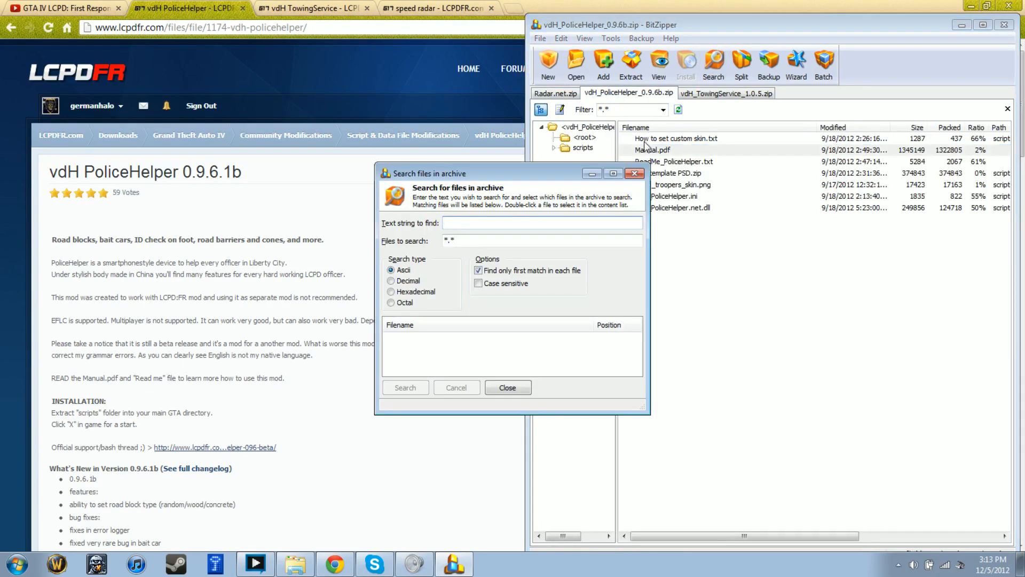
click(507, 387)
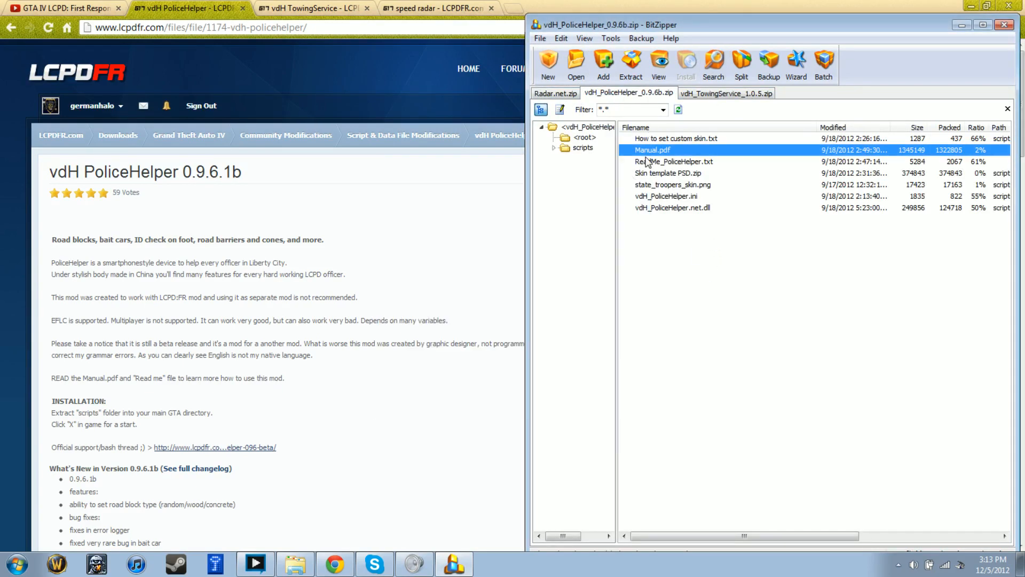